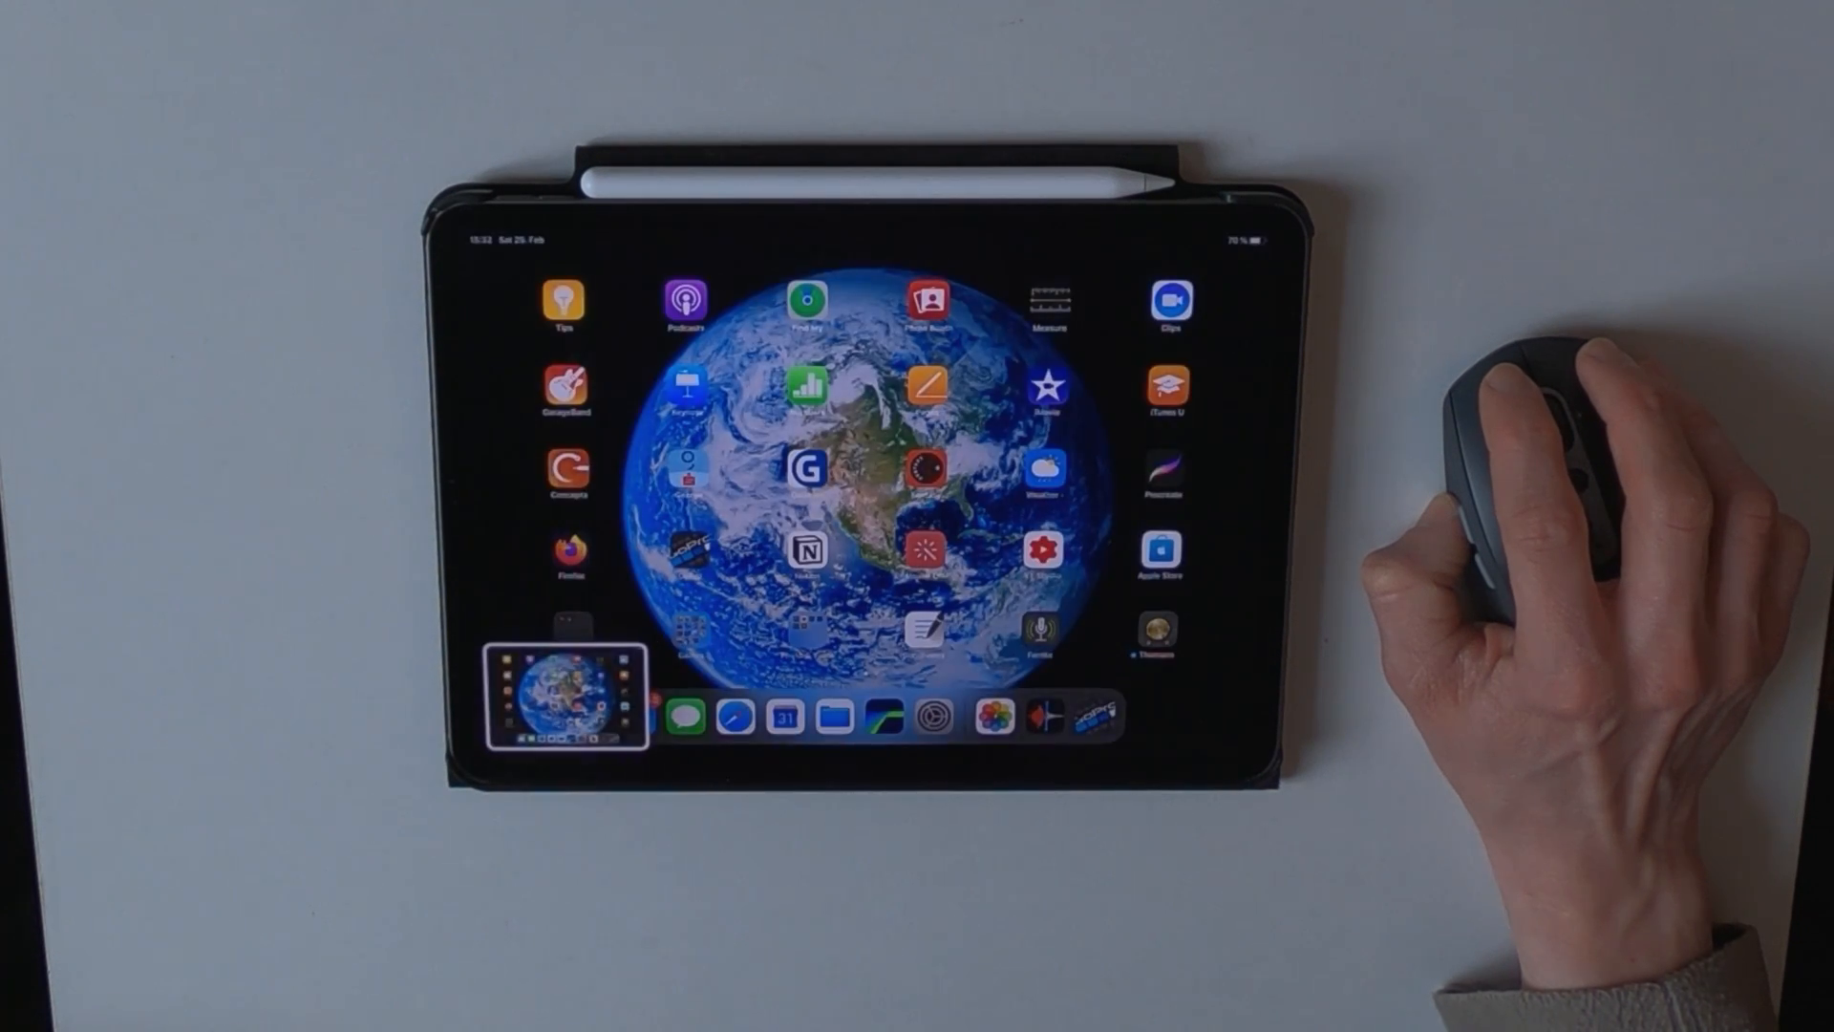
Launch Settings from the Home Screen, landing on the General page.
{"action": "left_click", "coordinate": [570, 696]}
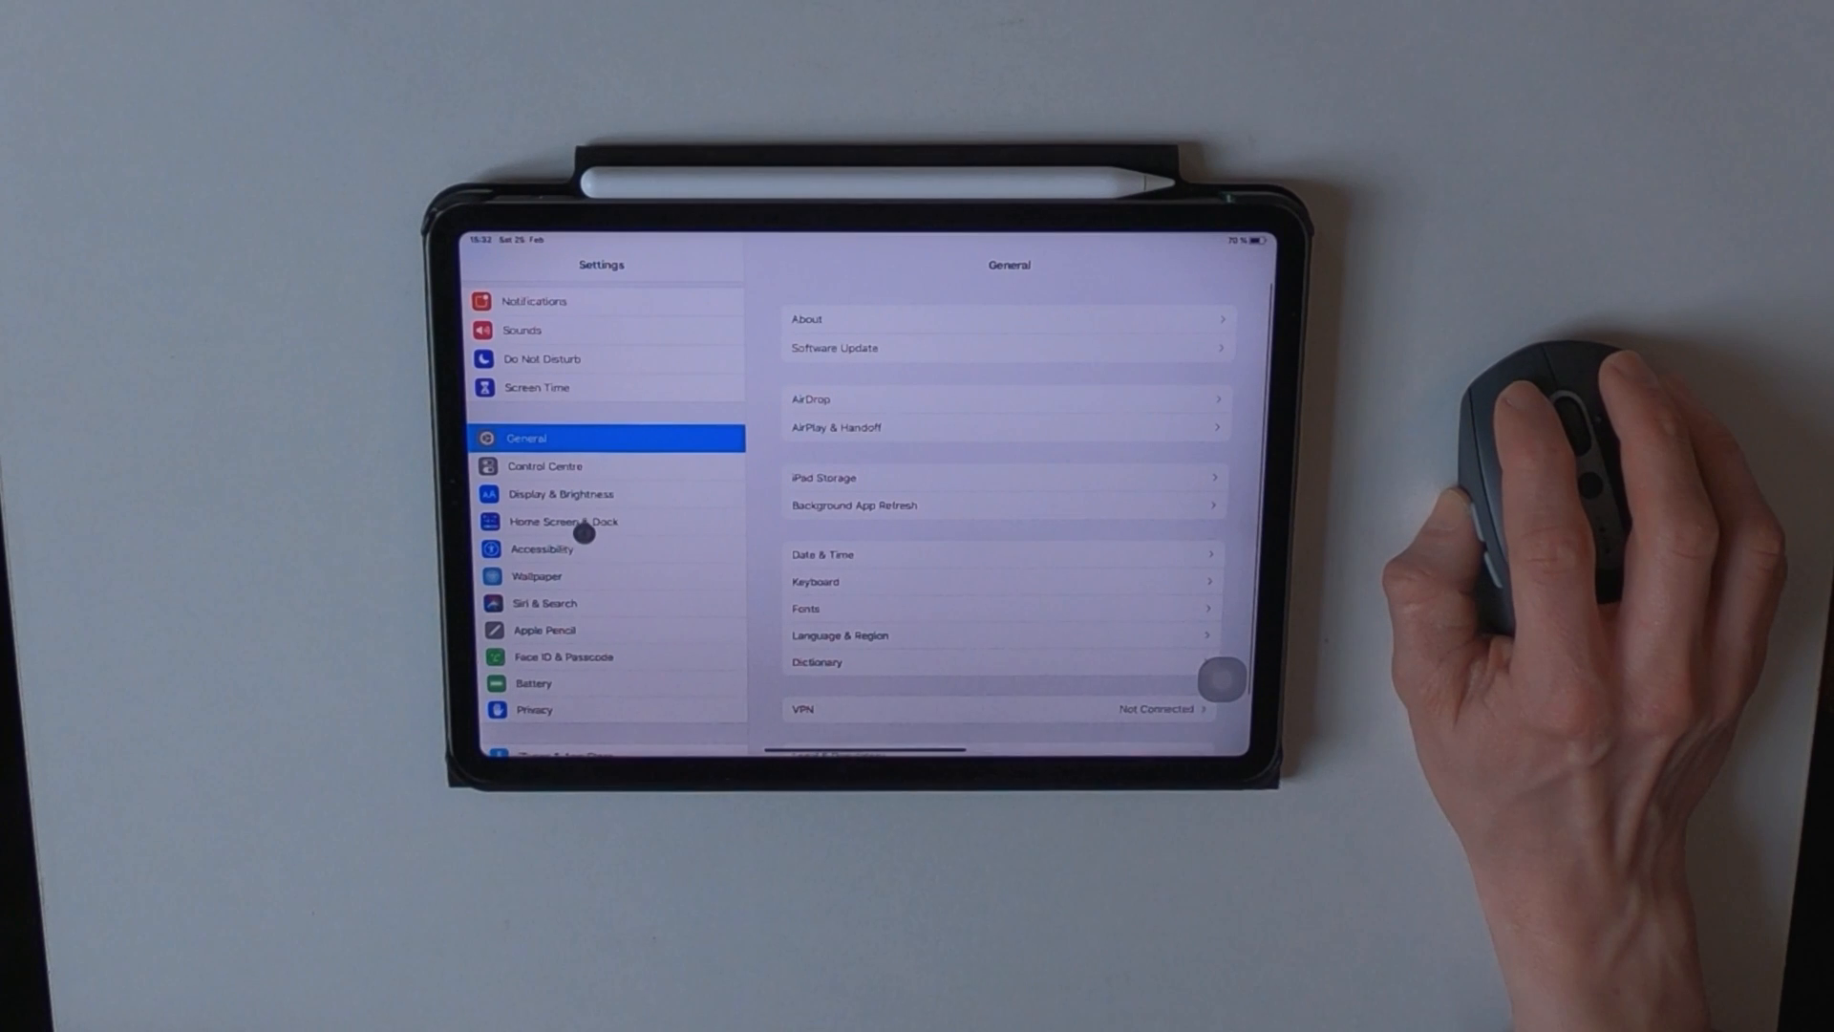
Navigate Accessibility > Touch > AssistiveTouch and reach the Dwell Control Fallback Action options.
{"action": "left_click", "coordinate": [541, 548]}
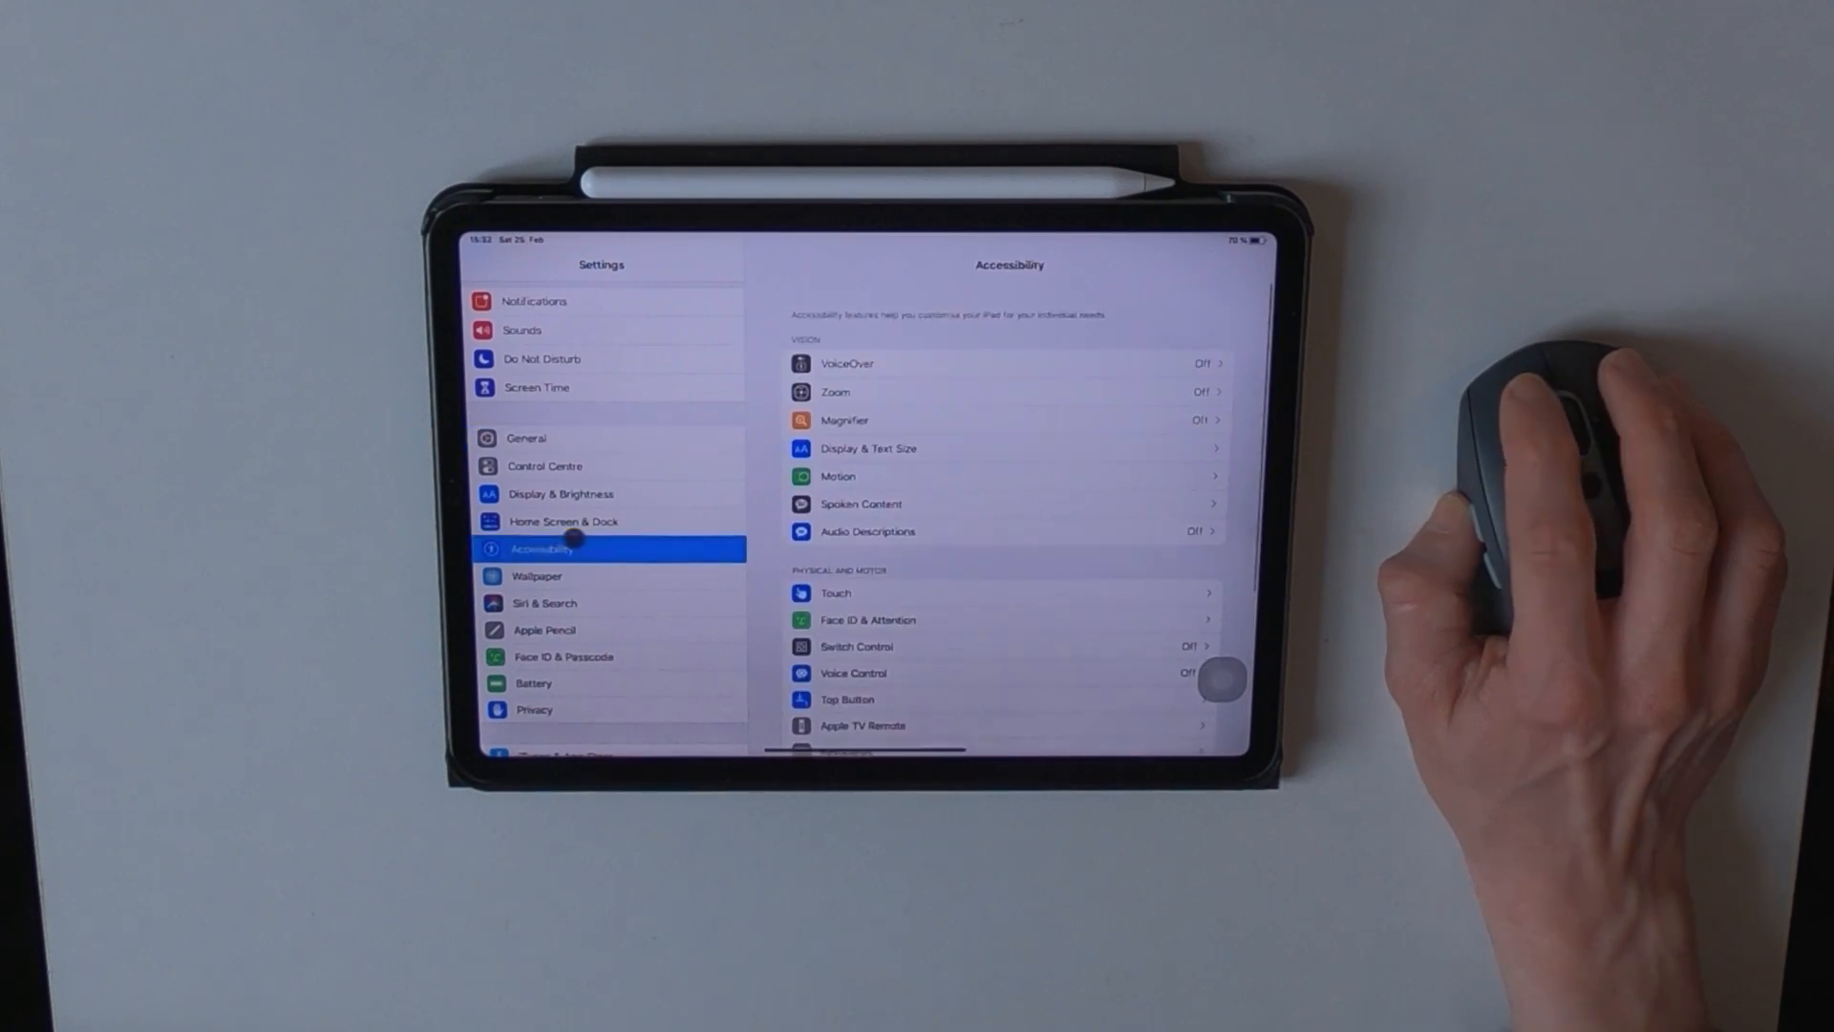
{"action": "left_click", "coordinate": [833, 592]}
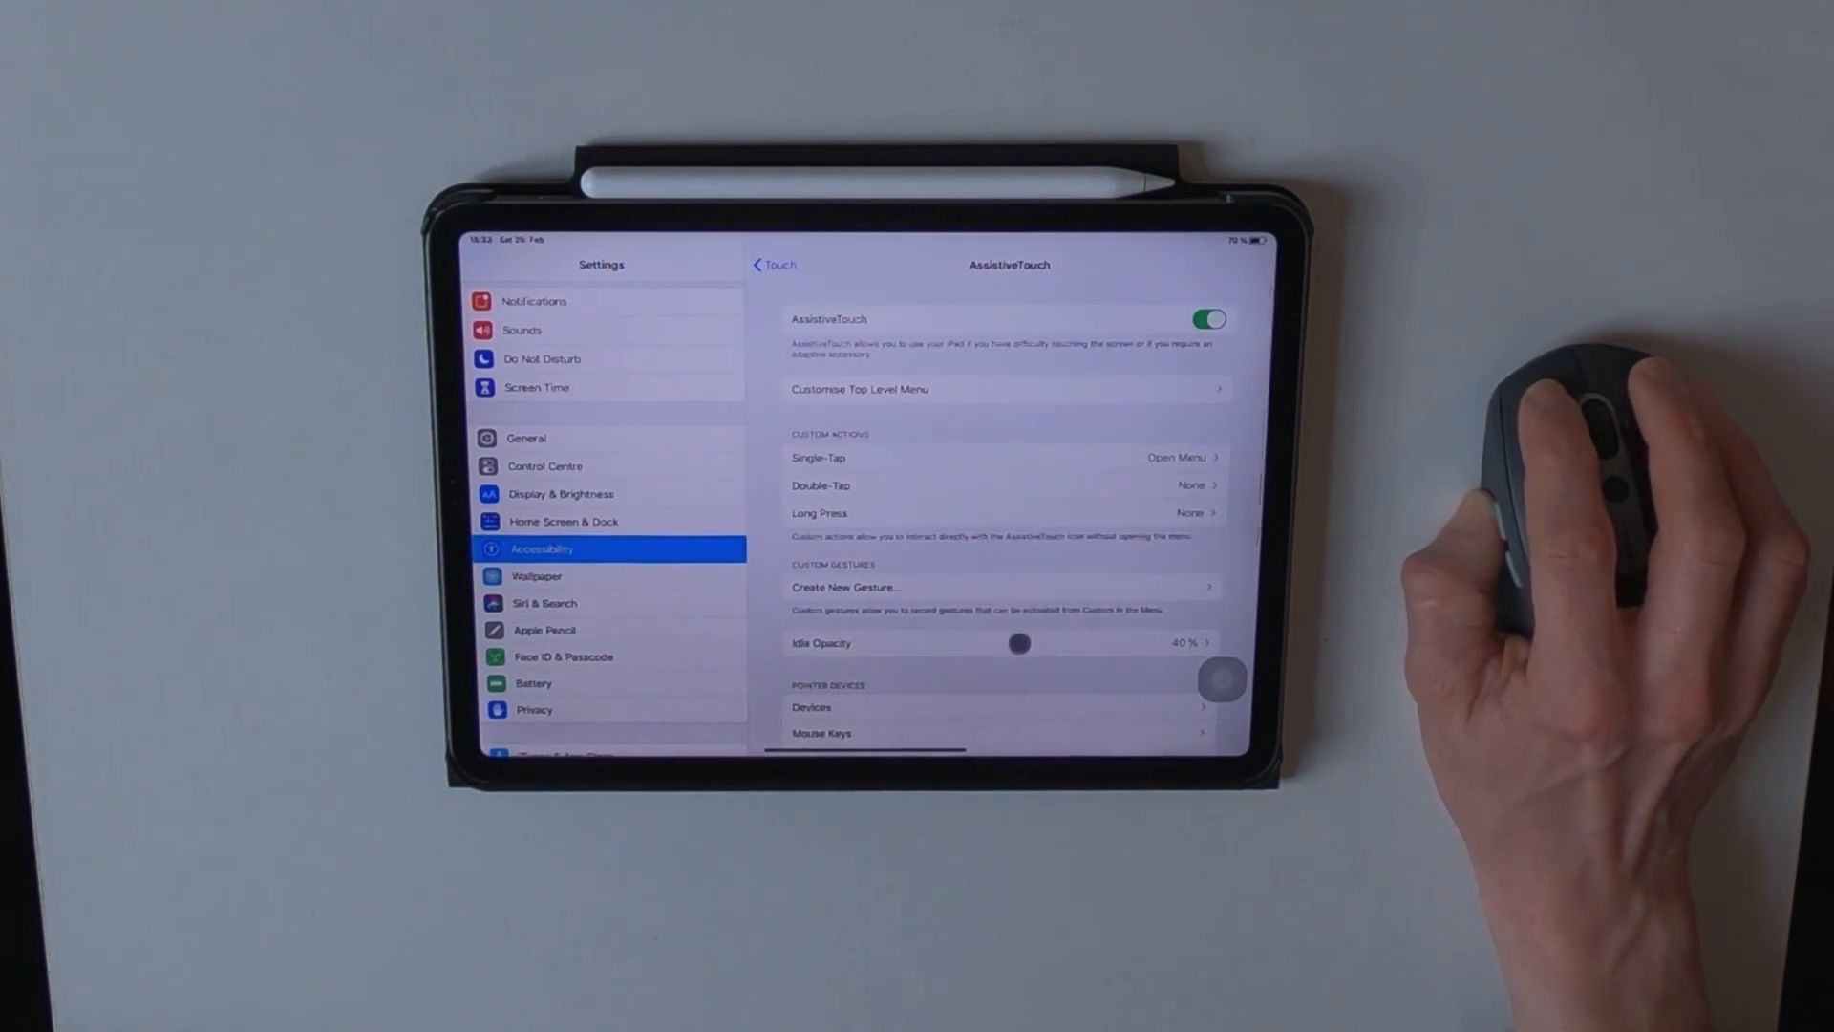
{"action": "scroll", "scroll_direction": "down", "scroll_amount": 3}
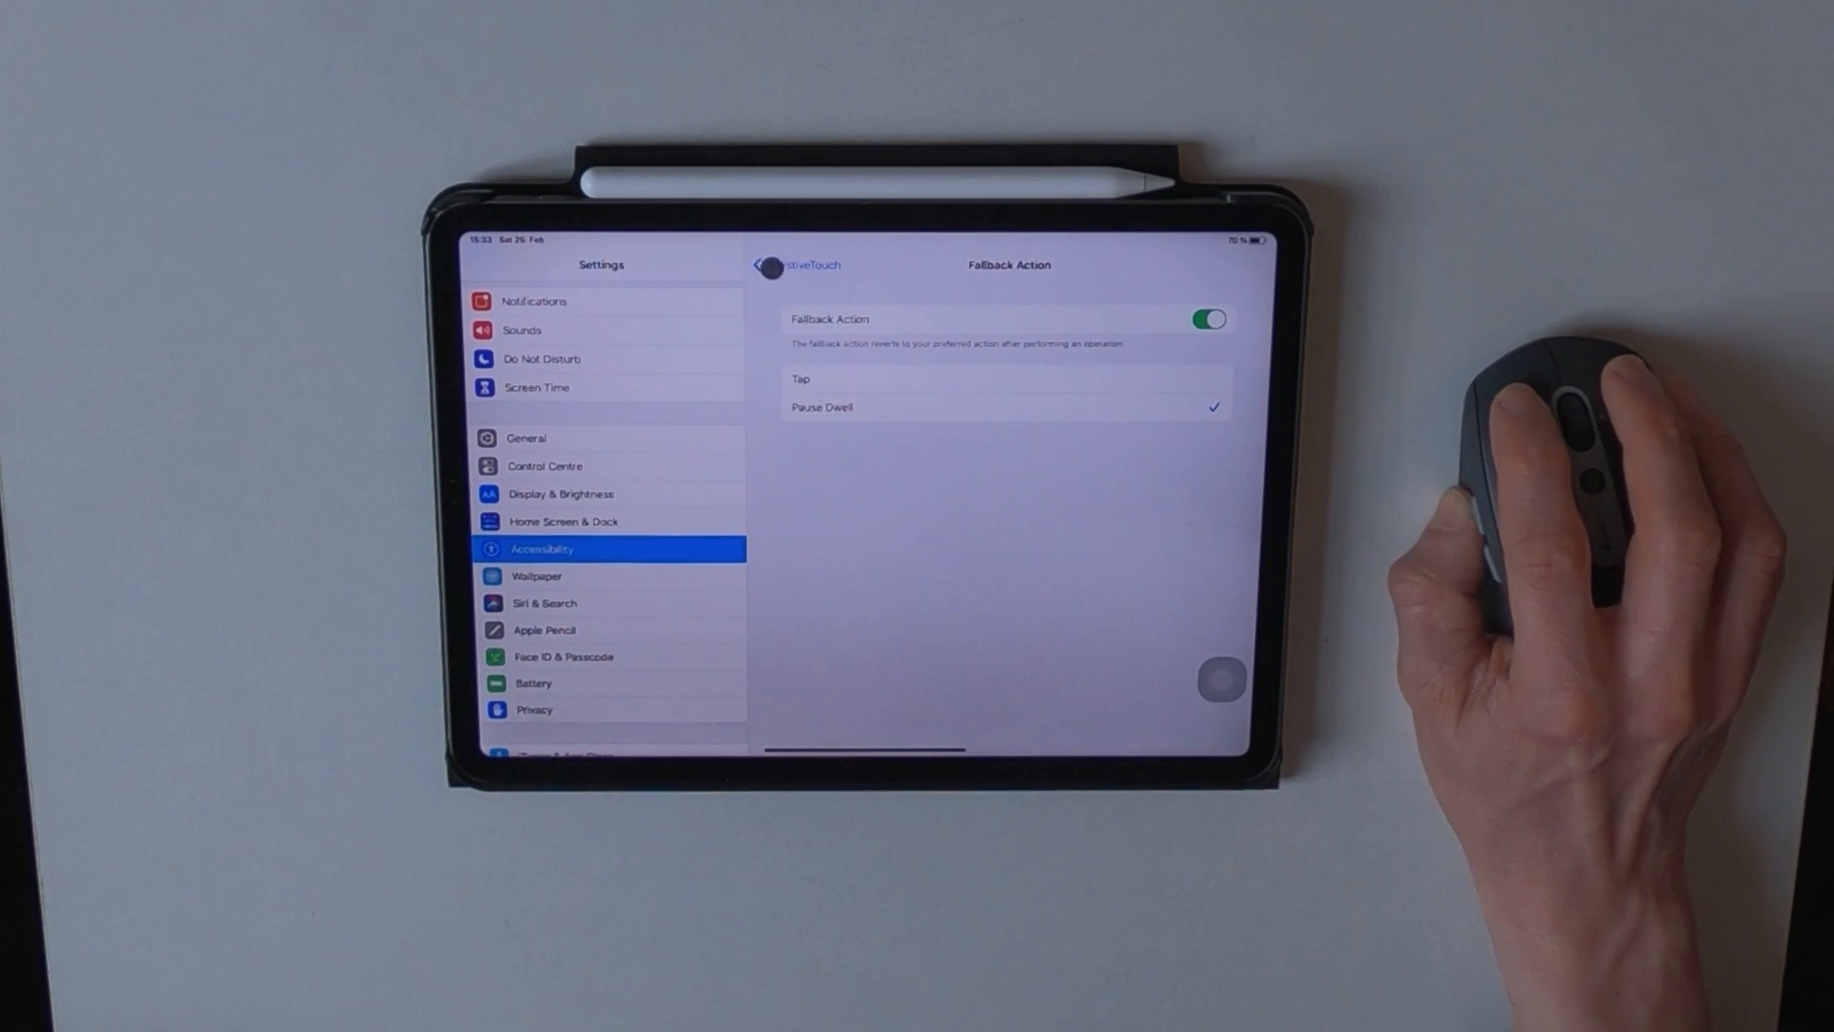
Return to AssistiveTouch and bring up the Hot Corners assignments for the four corners.
{"action": "left_click", "coordinate": [762, 264]}
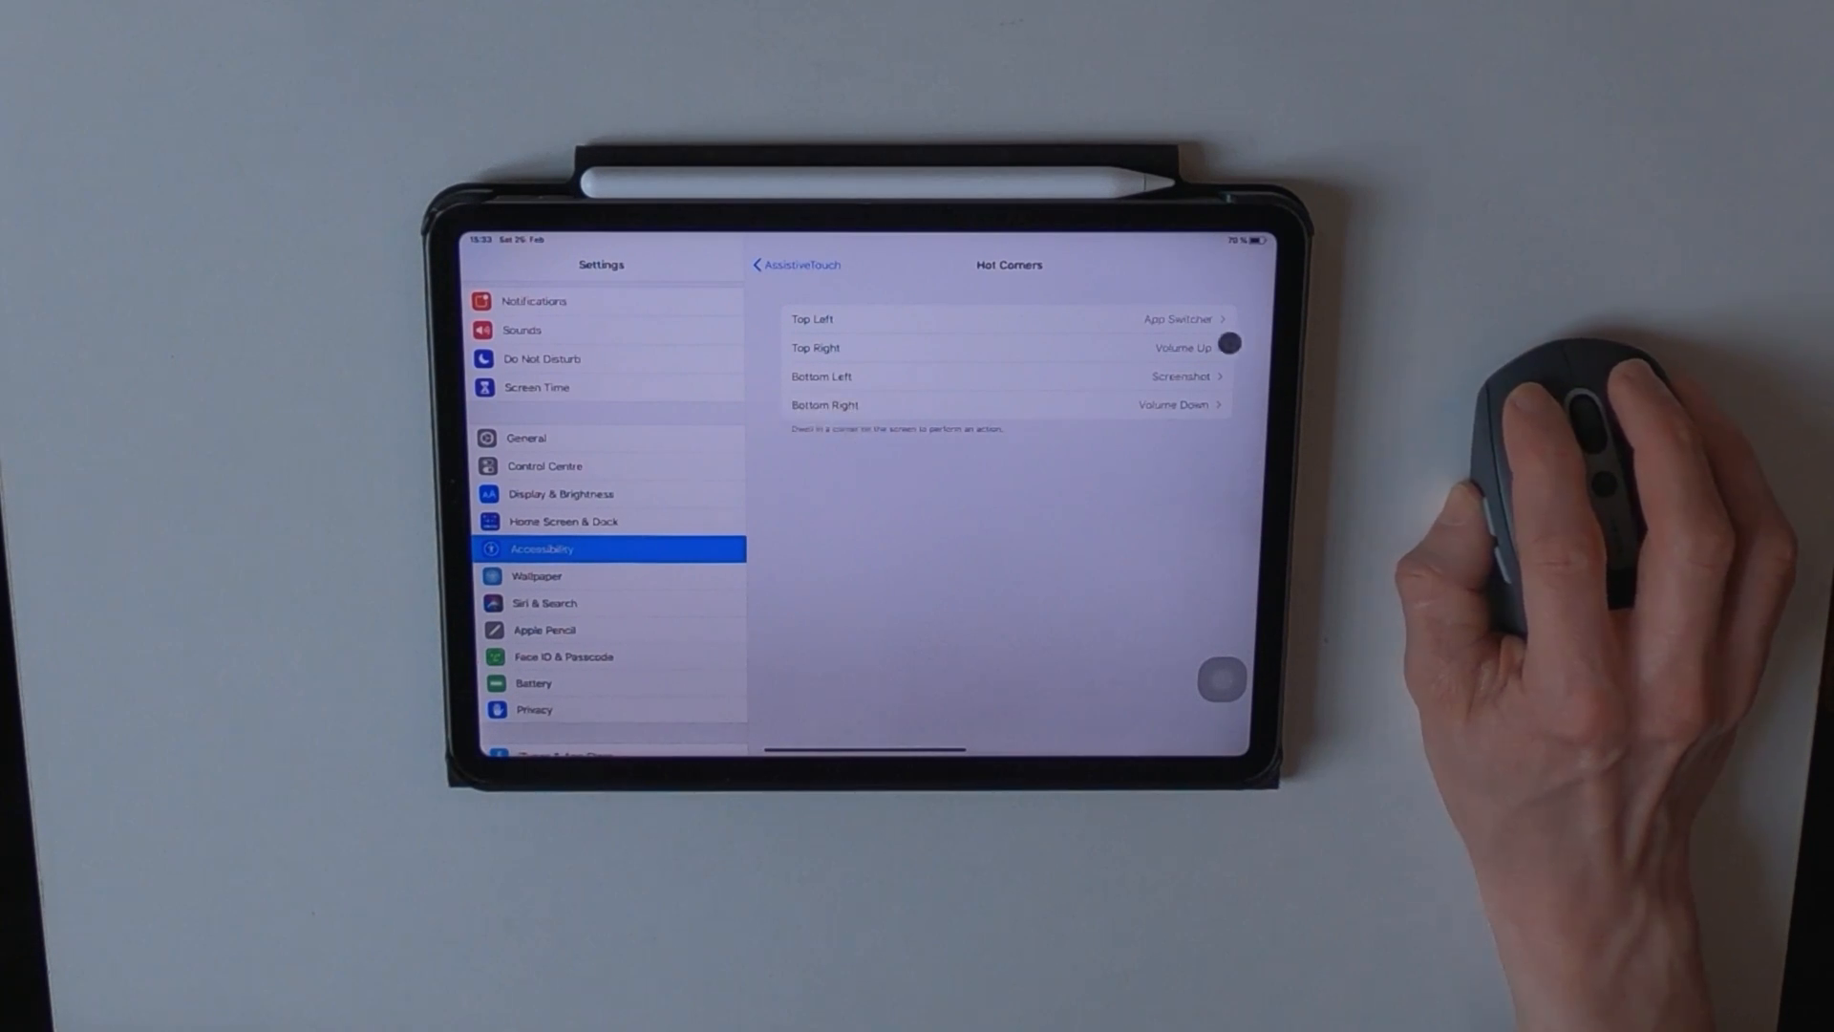
{"action": "left_click", "coordinate": [812, 319]}
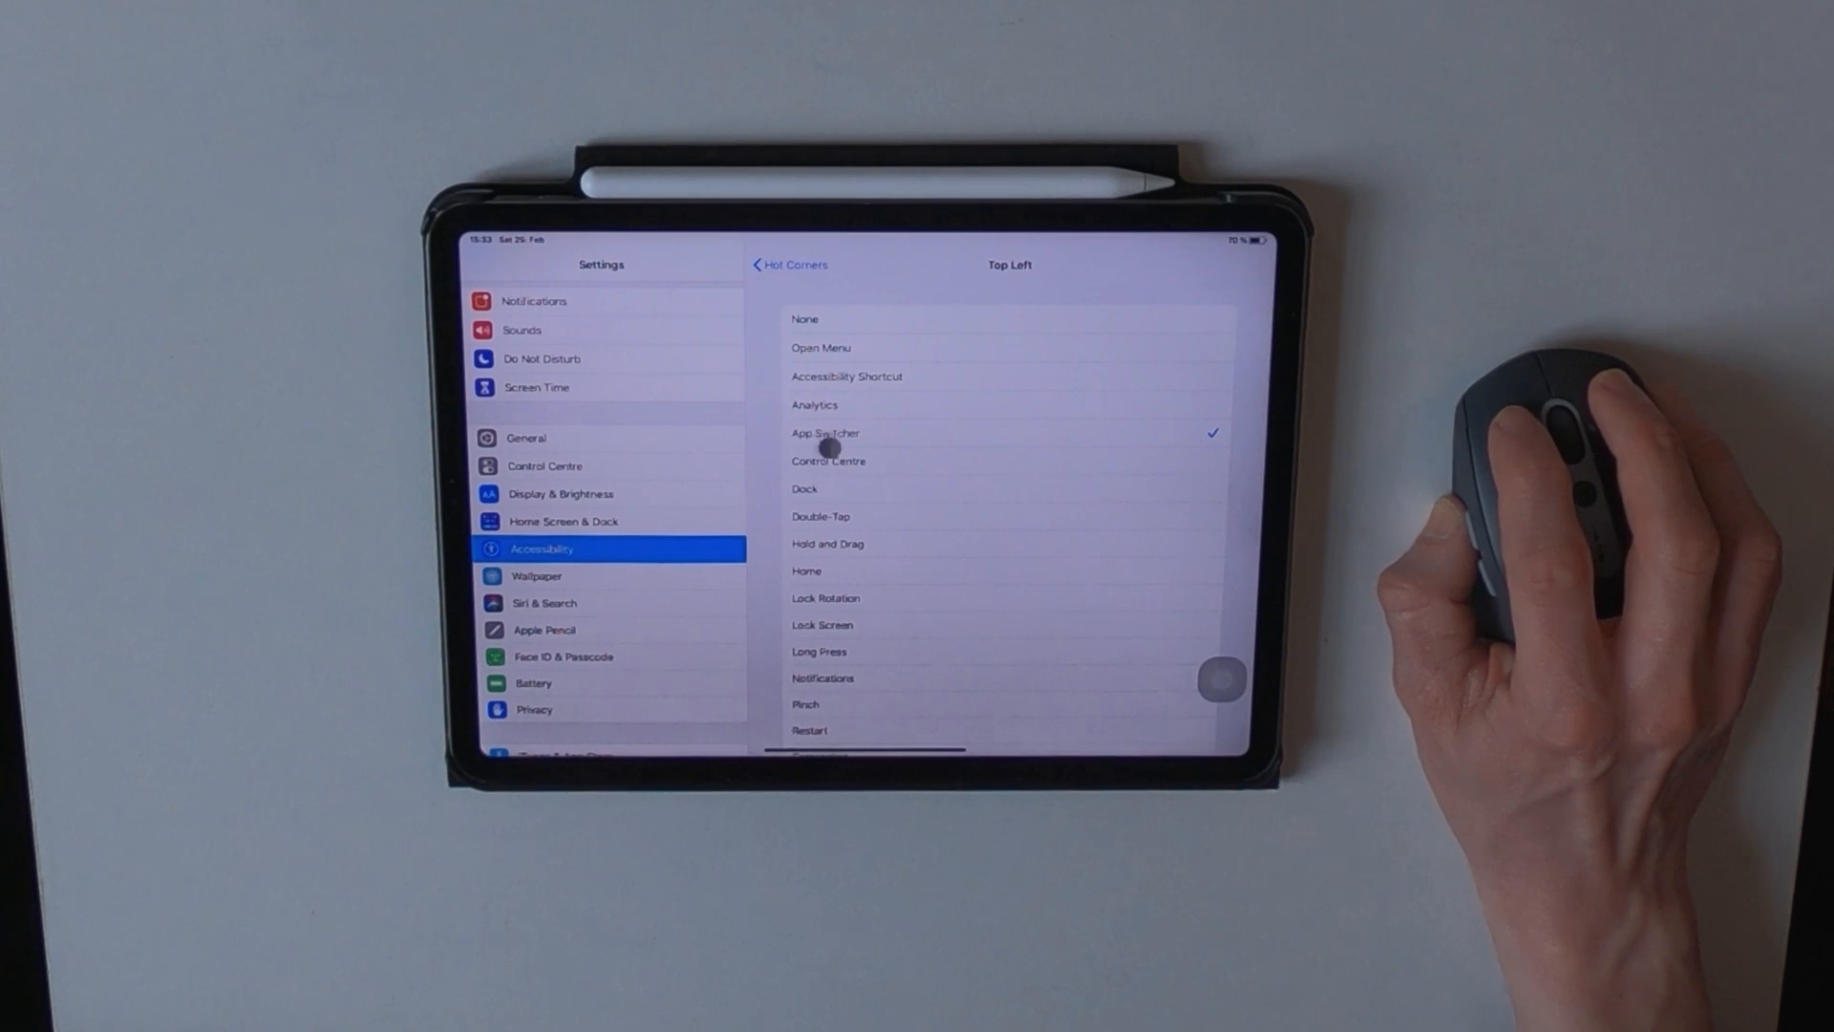
{"action": "scroll", "scroll_direction": "down", "scroll_amount": 3}
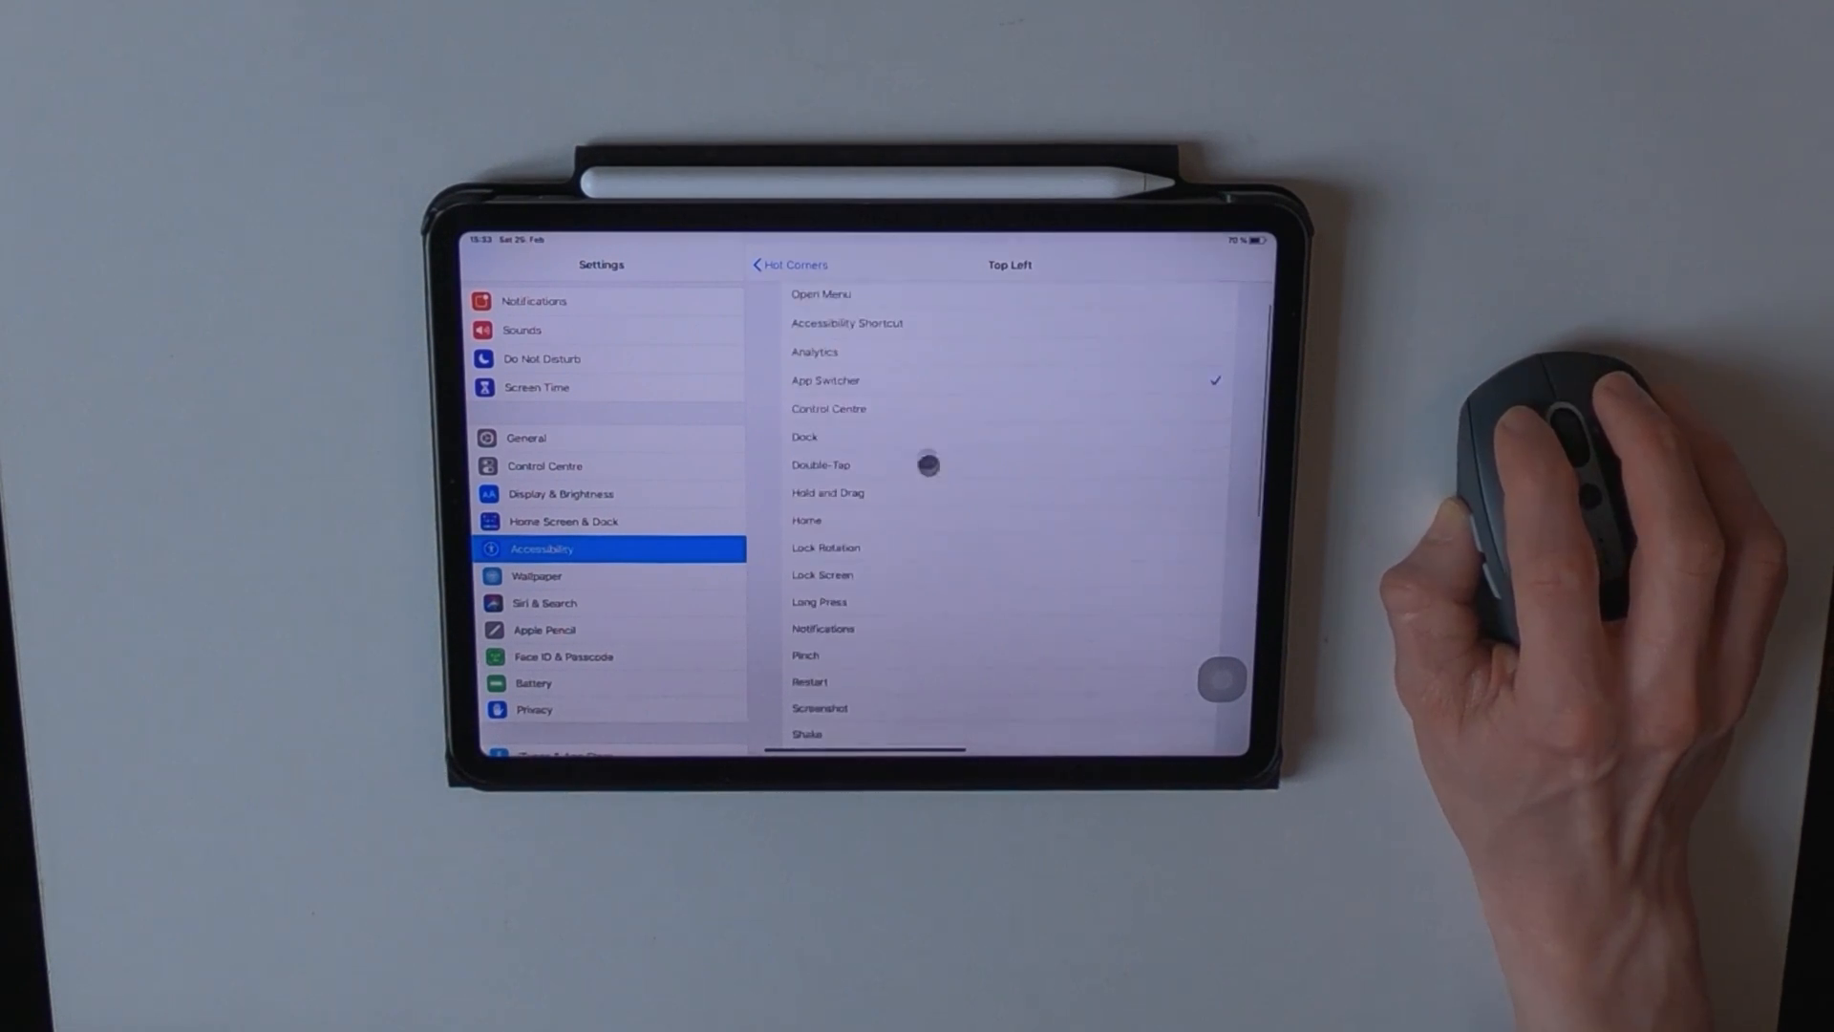
{"action": "scroll", "scroll_direction": "down", "scroll_amount": 3}
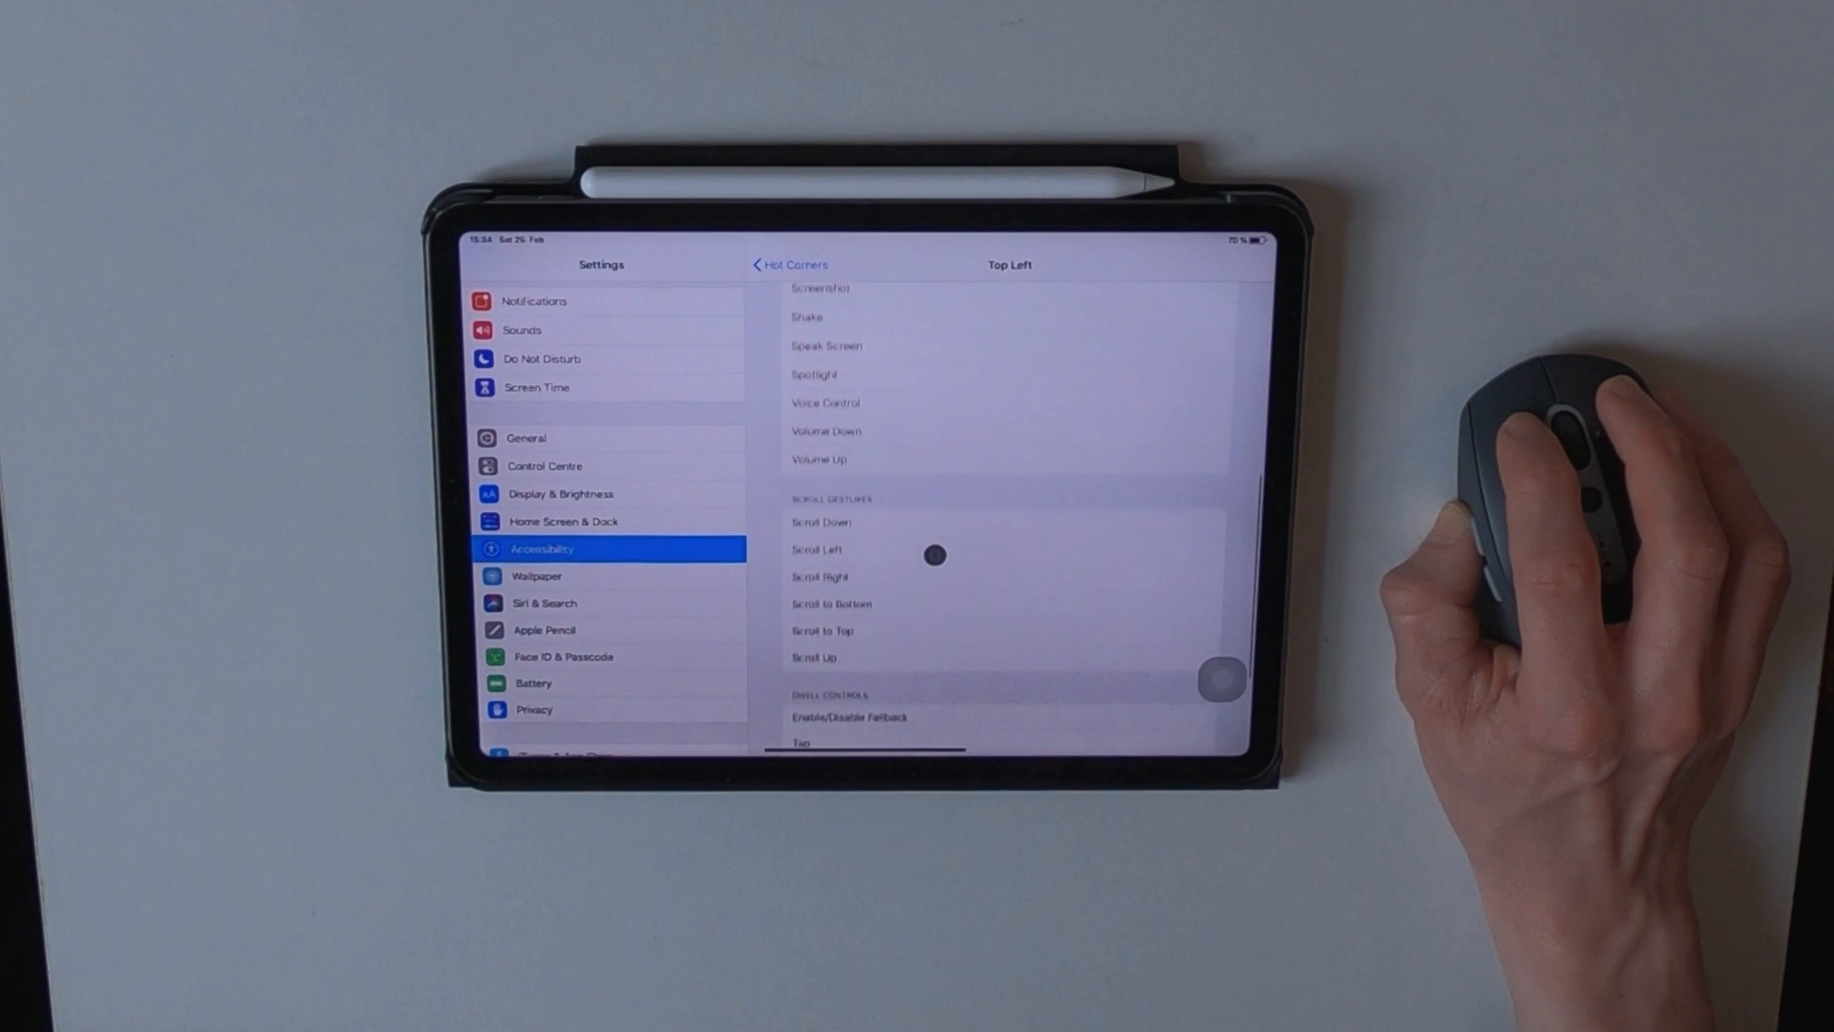
{"action": "scroll", "scroll_direction": "down", "scroll_amount": 3}
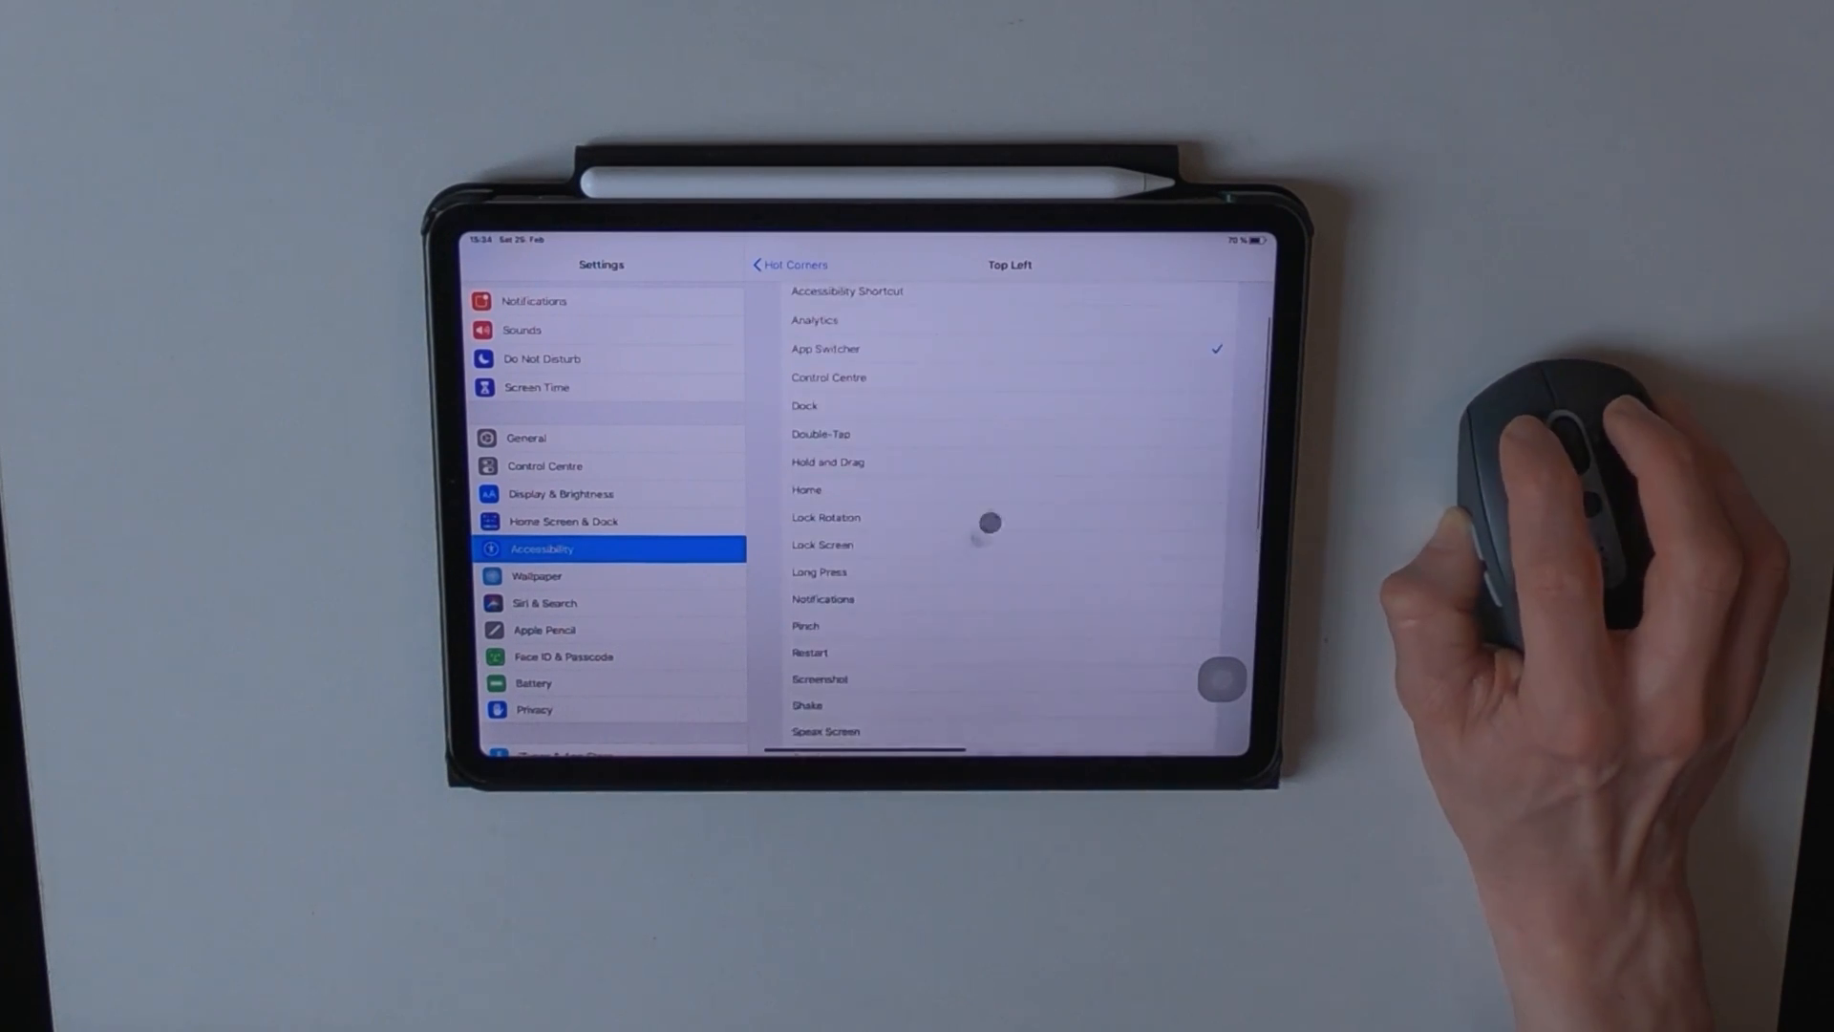
{"action": "scroll", "scroll_direction": "down", "scroll_amount": 3}
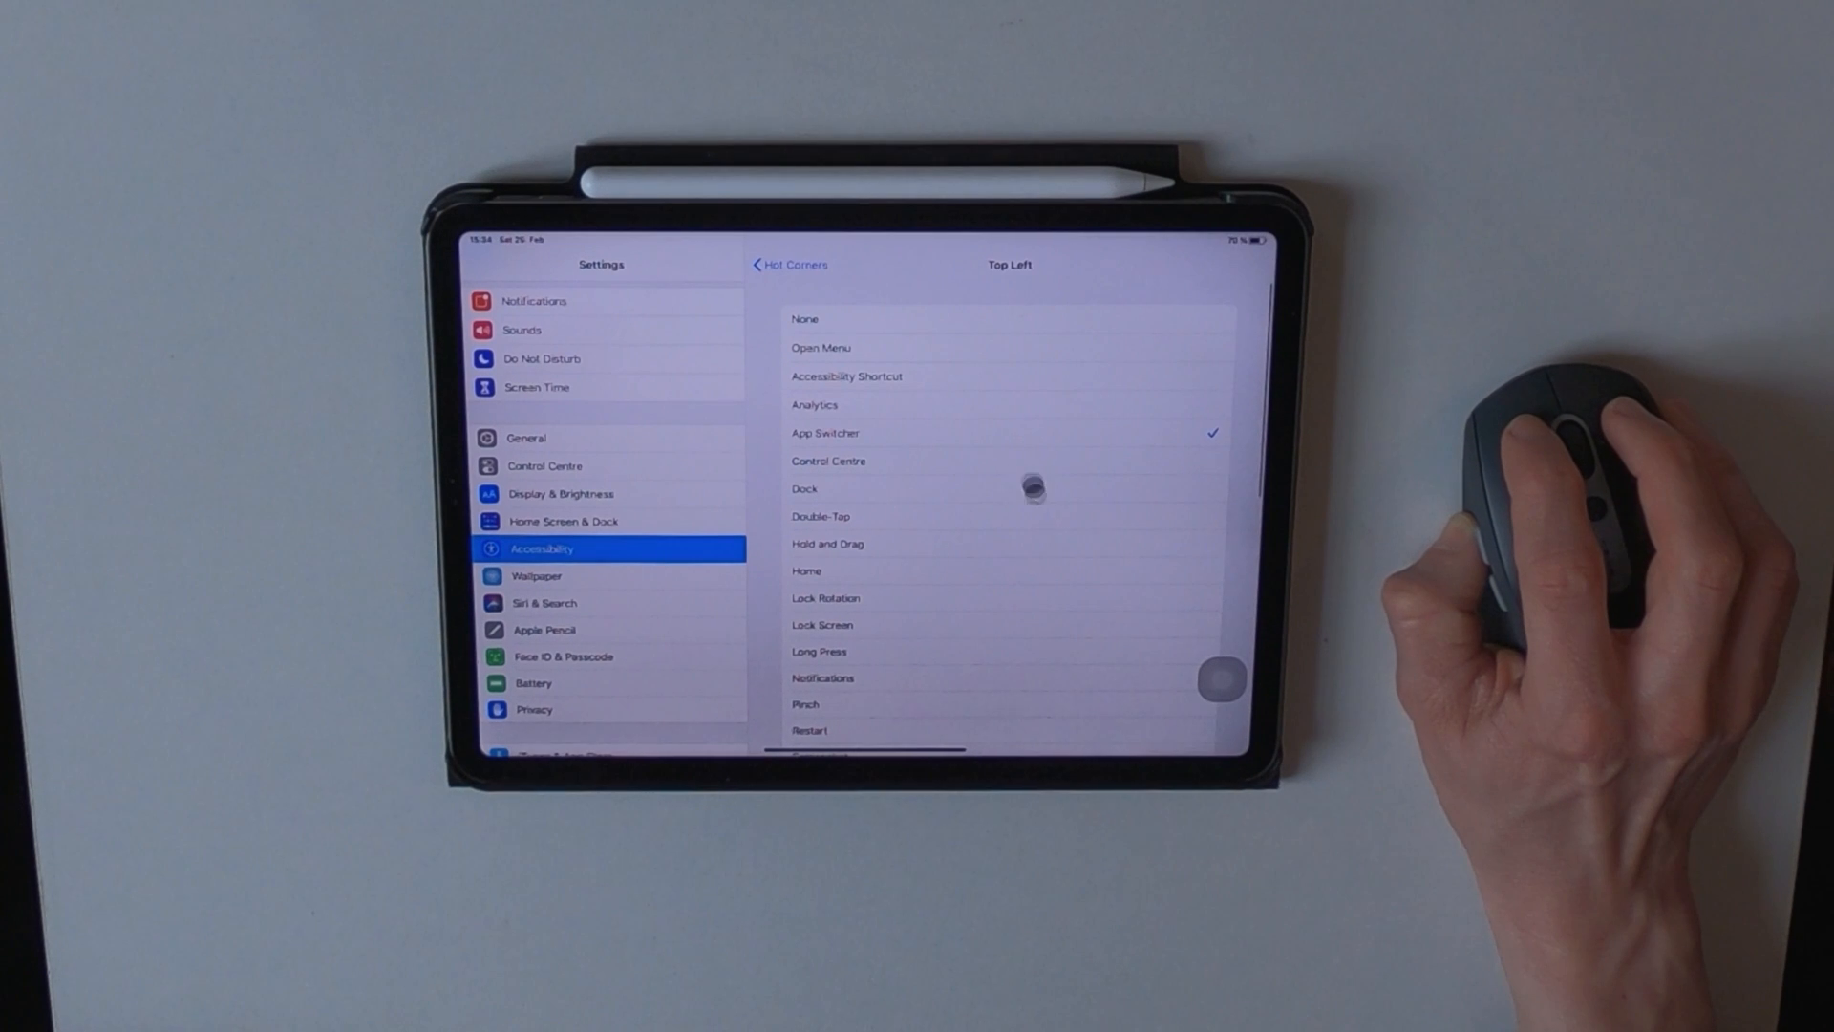
{"action": "left_click", "coordinate": [877, 460]}
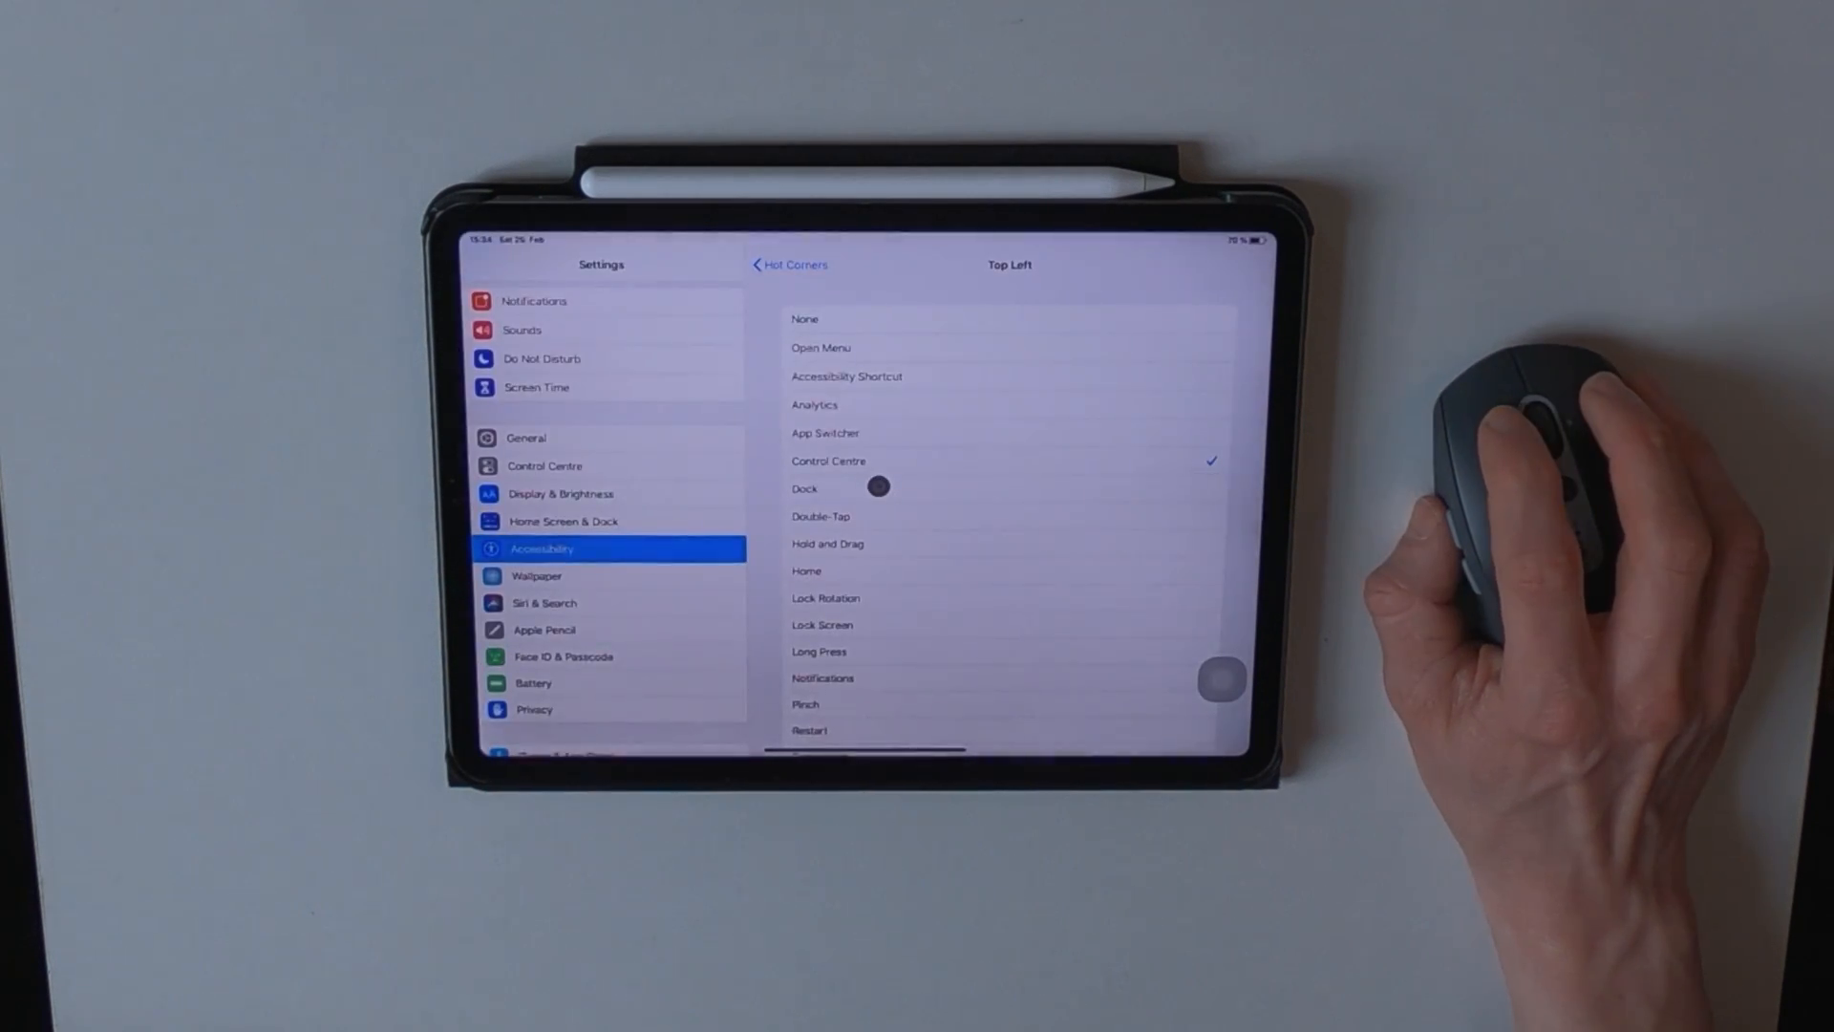
{"action": "left_click", "coordinate": [825, 433]}
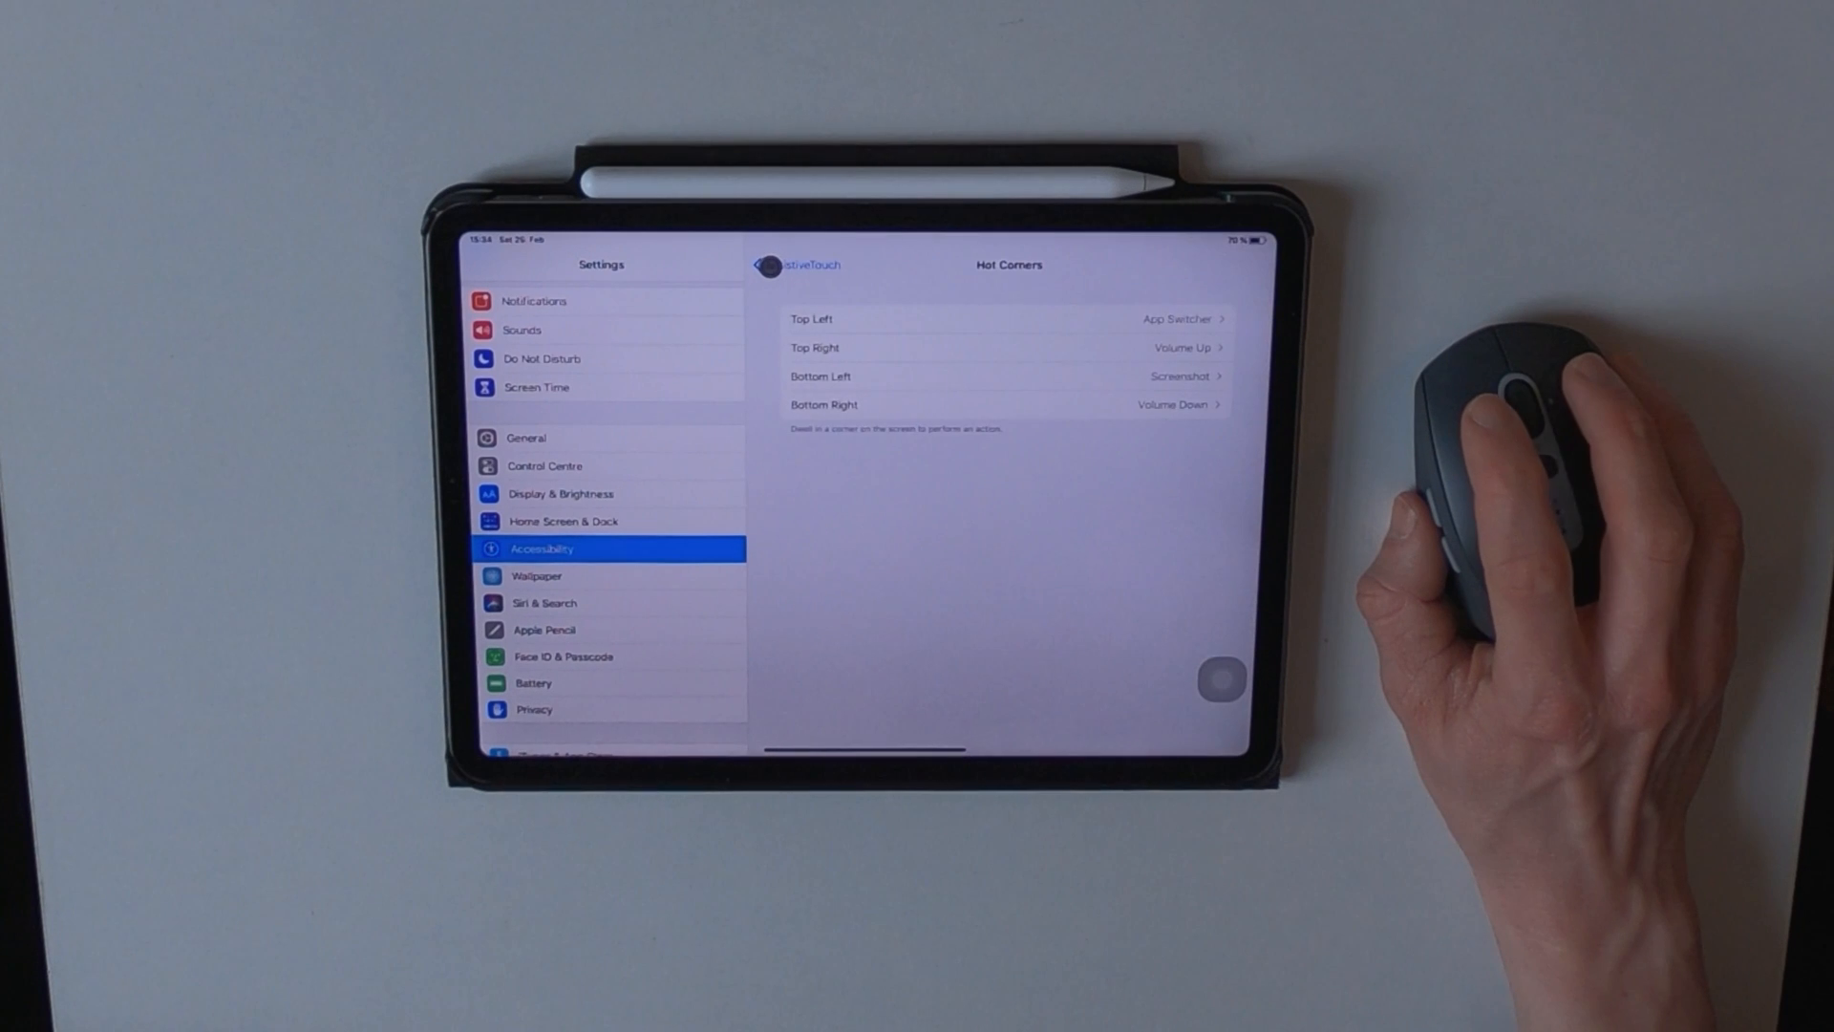
Back in AssistiveTouch, shorten the dwell time to 1,25 seconds.
{"action": "left_click", "coordinate": [768, 264]}
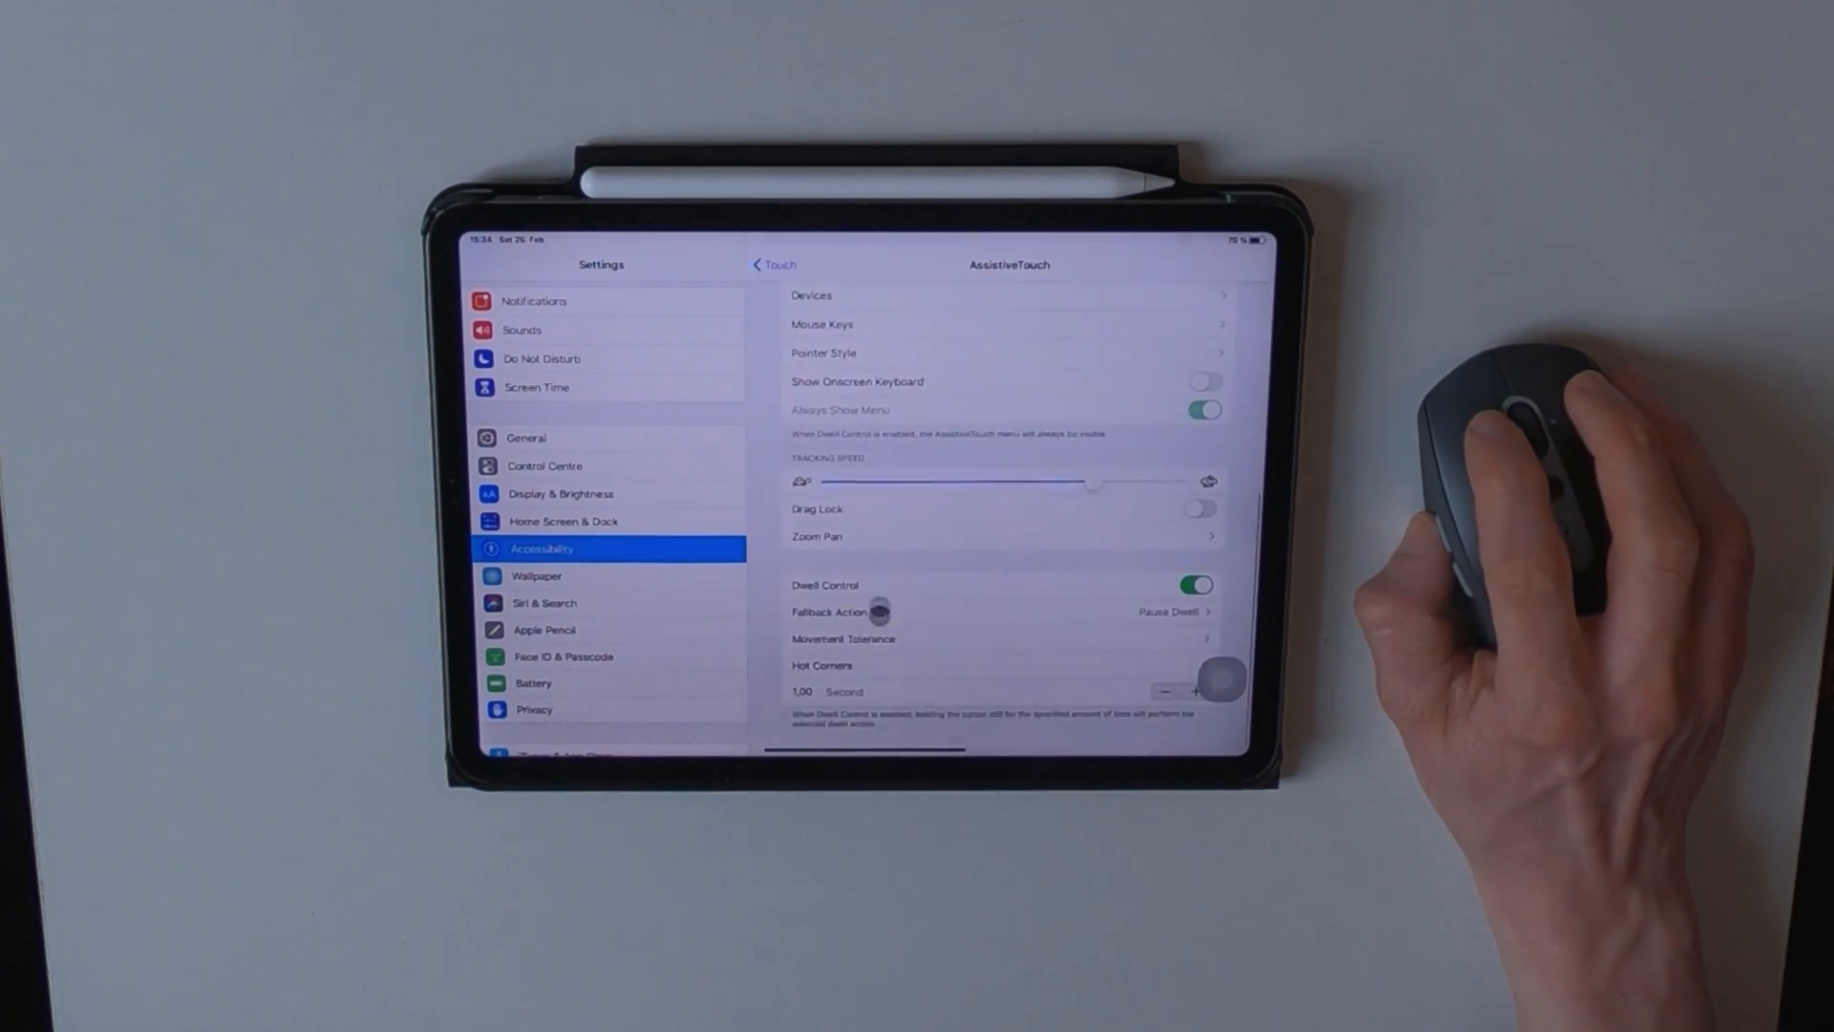
{"action": "mouse_move", "coordinate": [849, 693]}
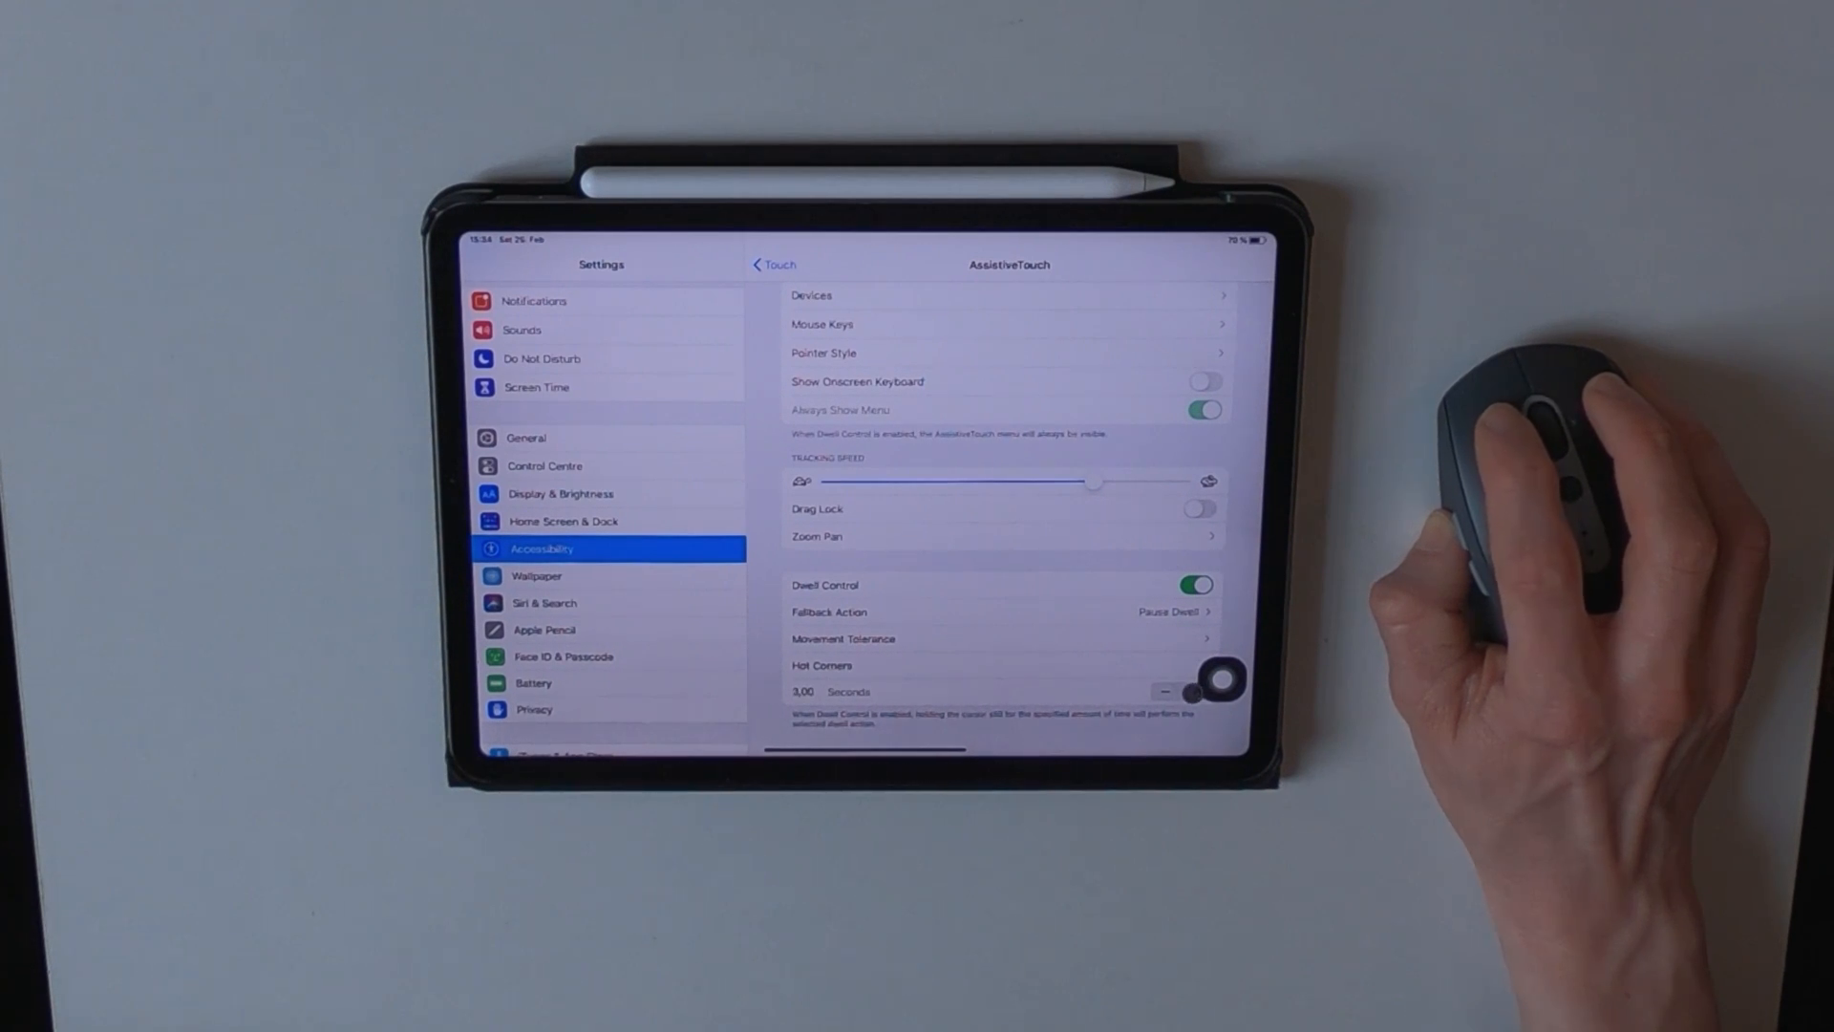
{"action": "left_click", "coordinate": [1166, 692]}
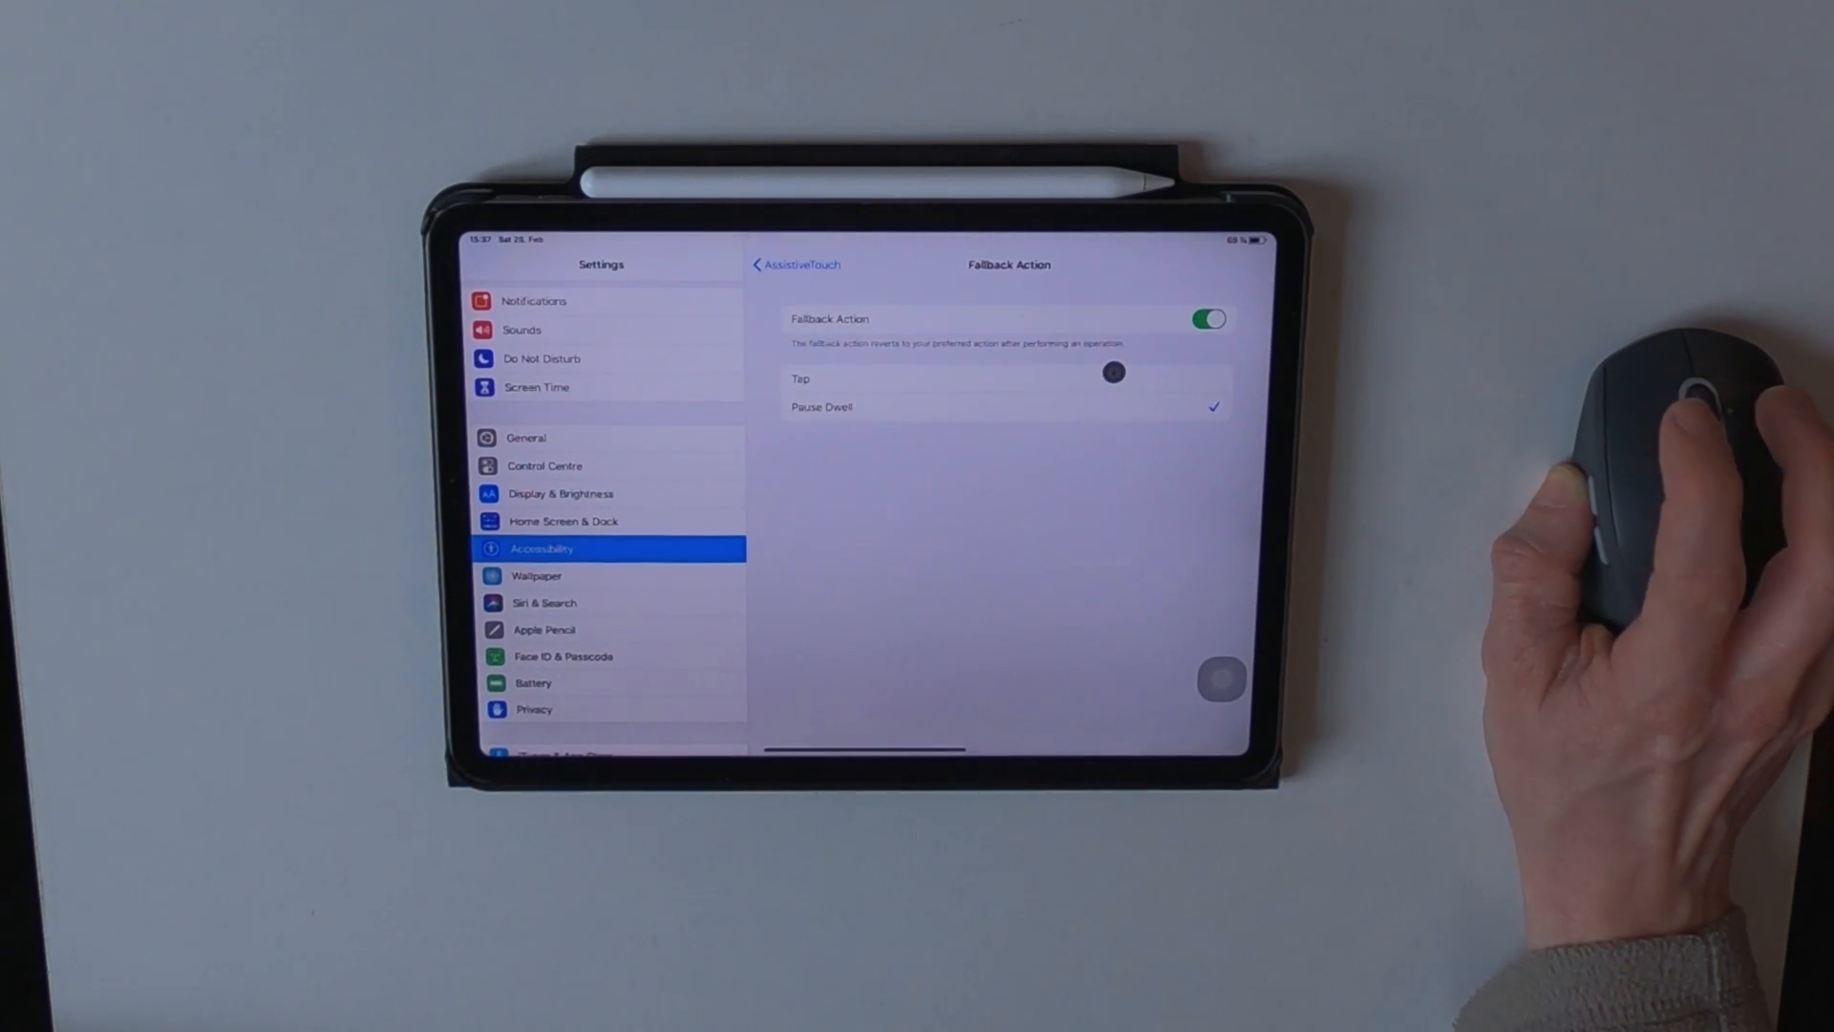
Switch the dwell fallback action to Tap, then move to General settings.
{"action": "left_click", "coordinate": [800, 378]}
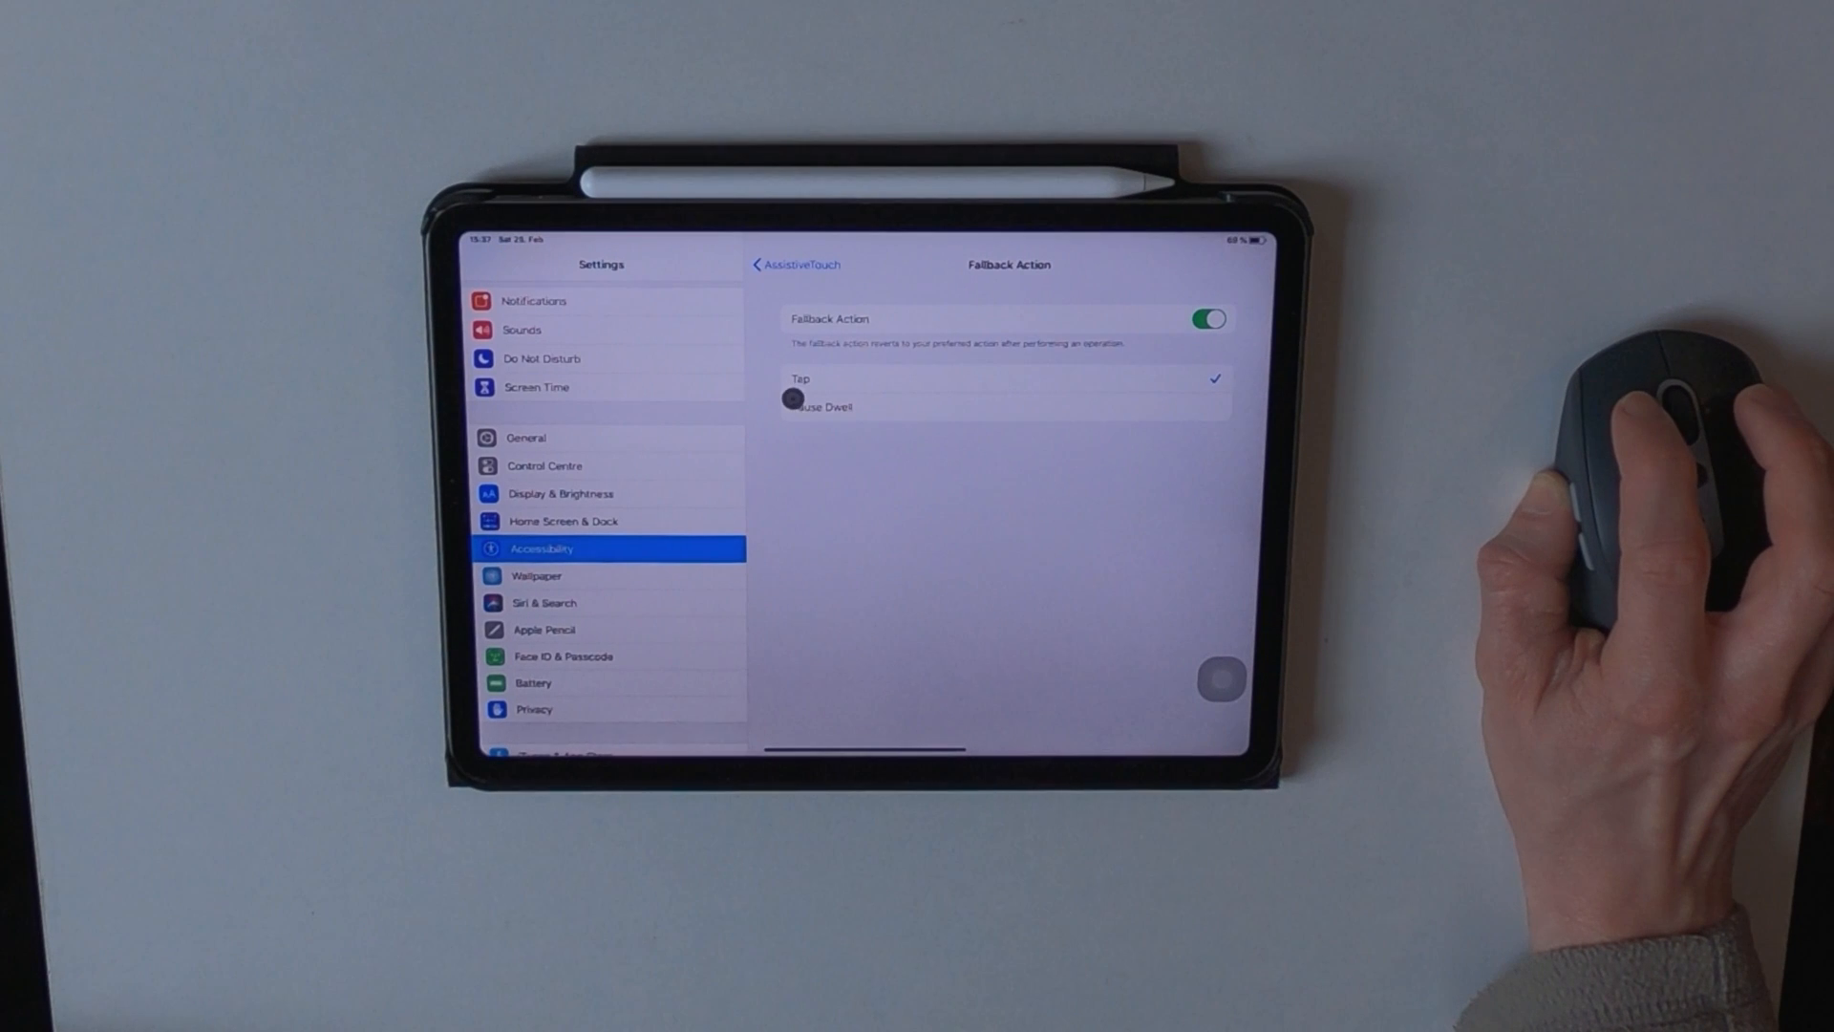
{"action": "left_click", "coordinate": [792, 264]}
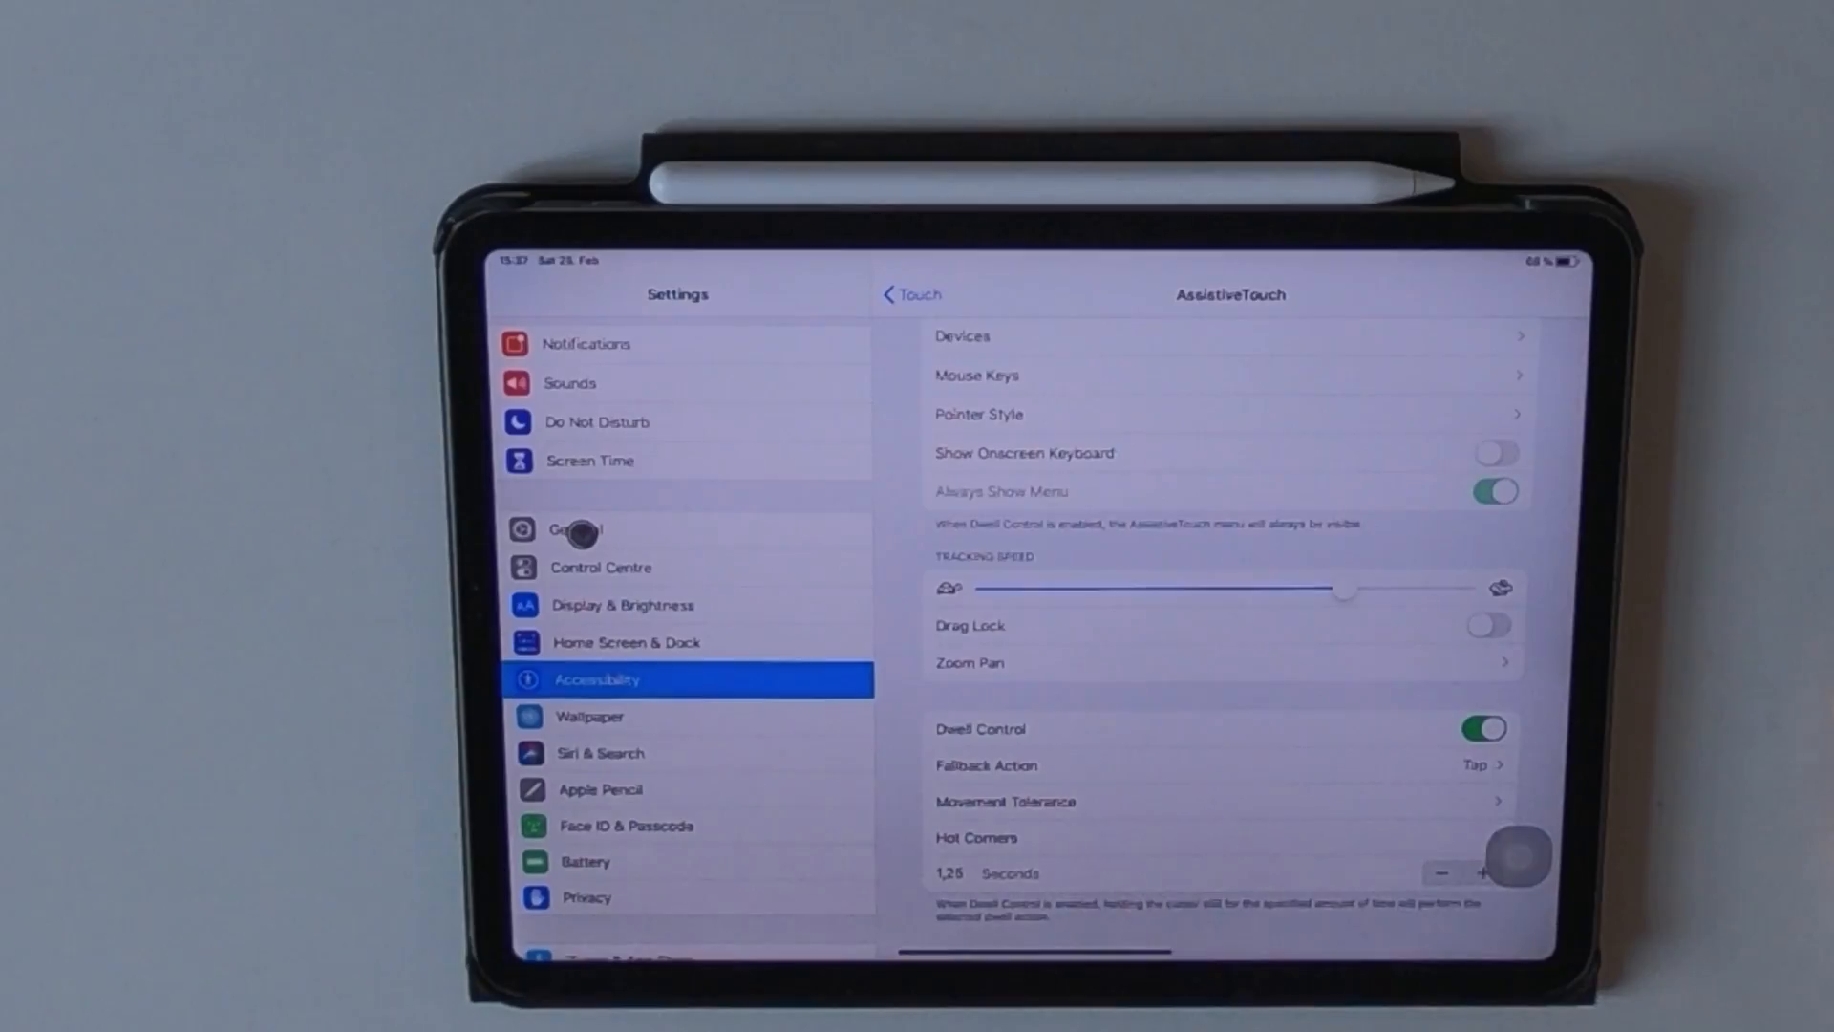
{"action": "left_click", "coordinate": [574, 529]}
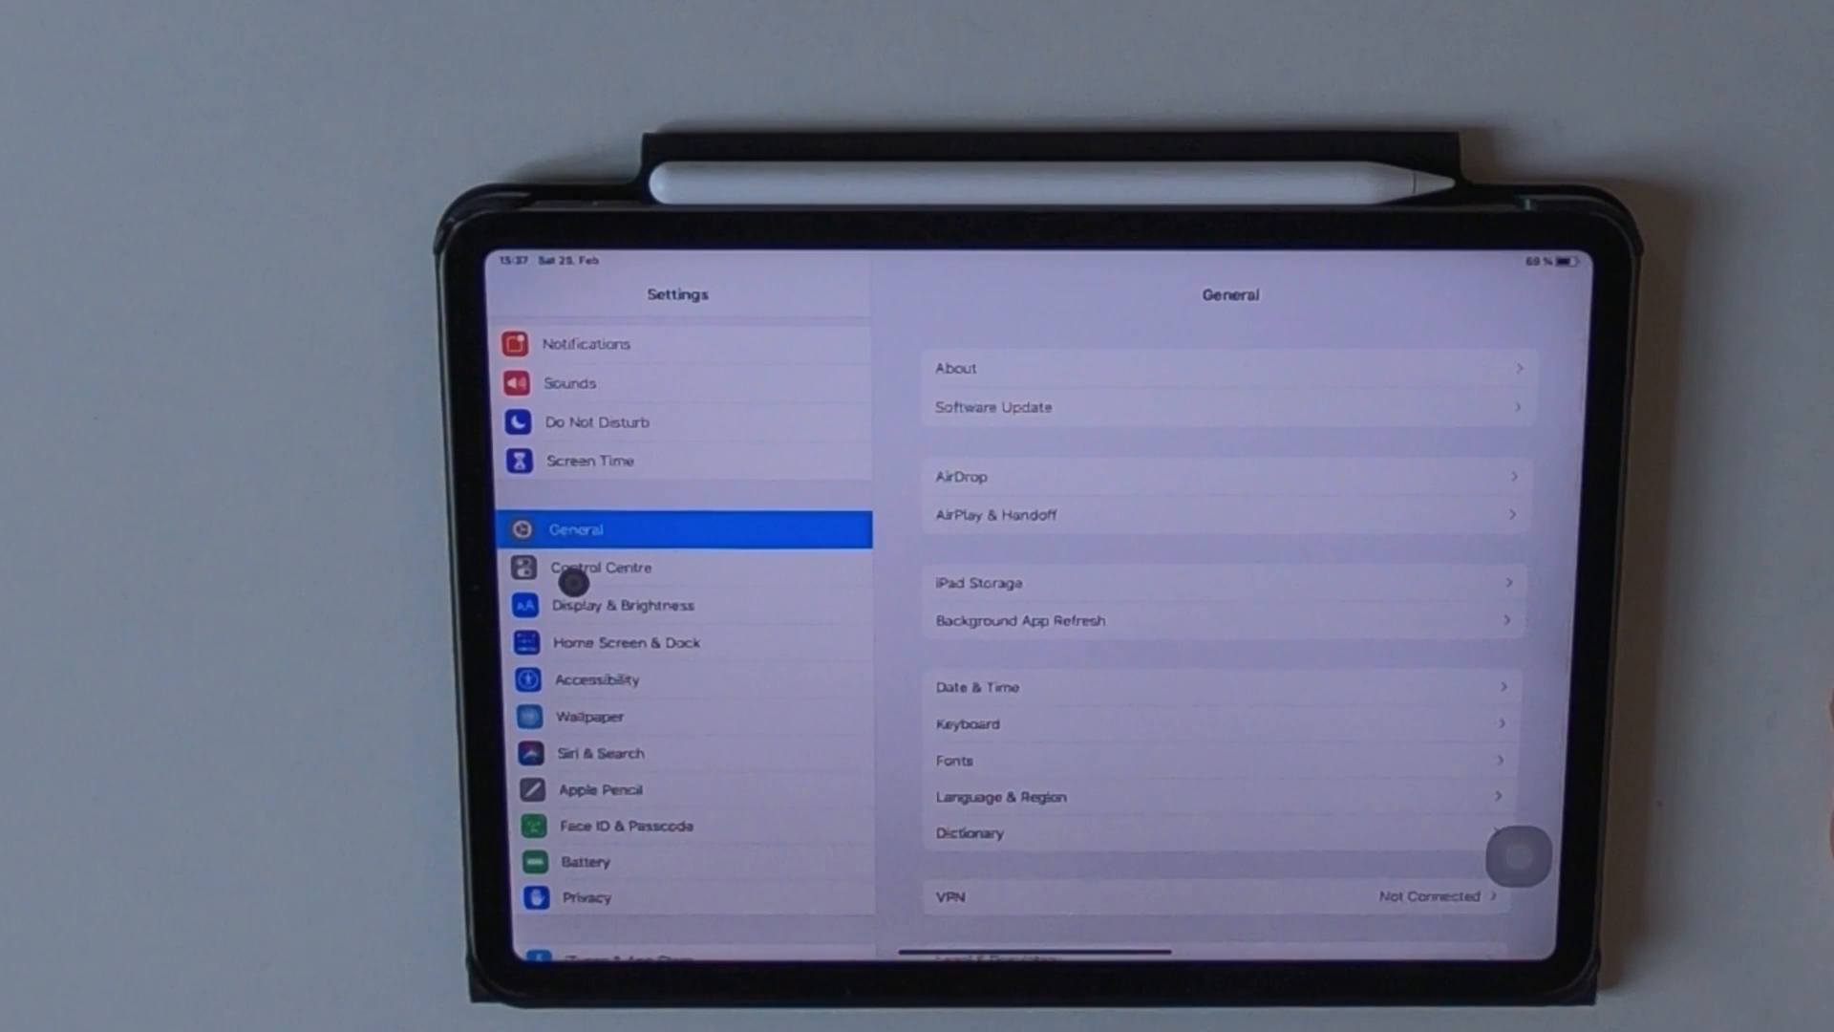
Step through Control Centre and Display & Brightness to reach Home Screen & Dock.
{"action": "left_click", "coordinate": [600, 568]}
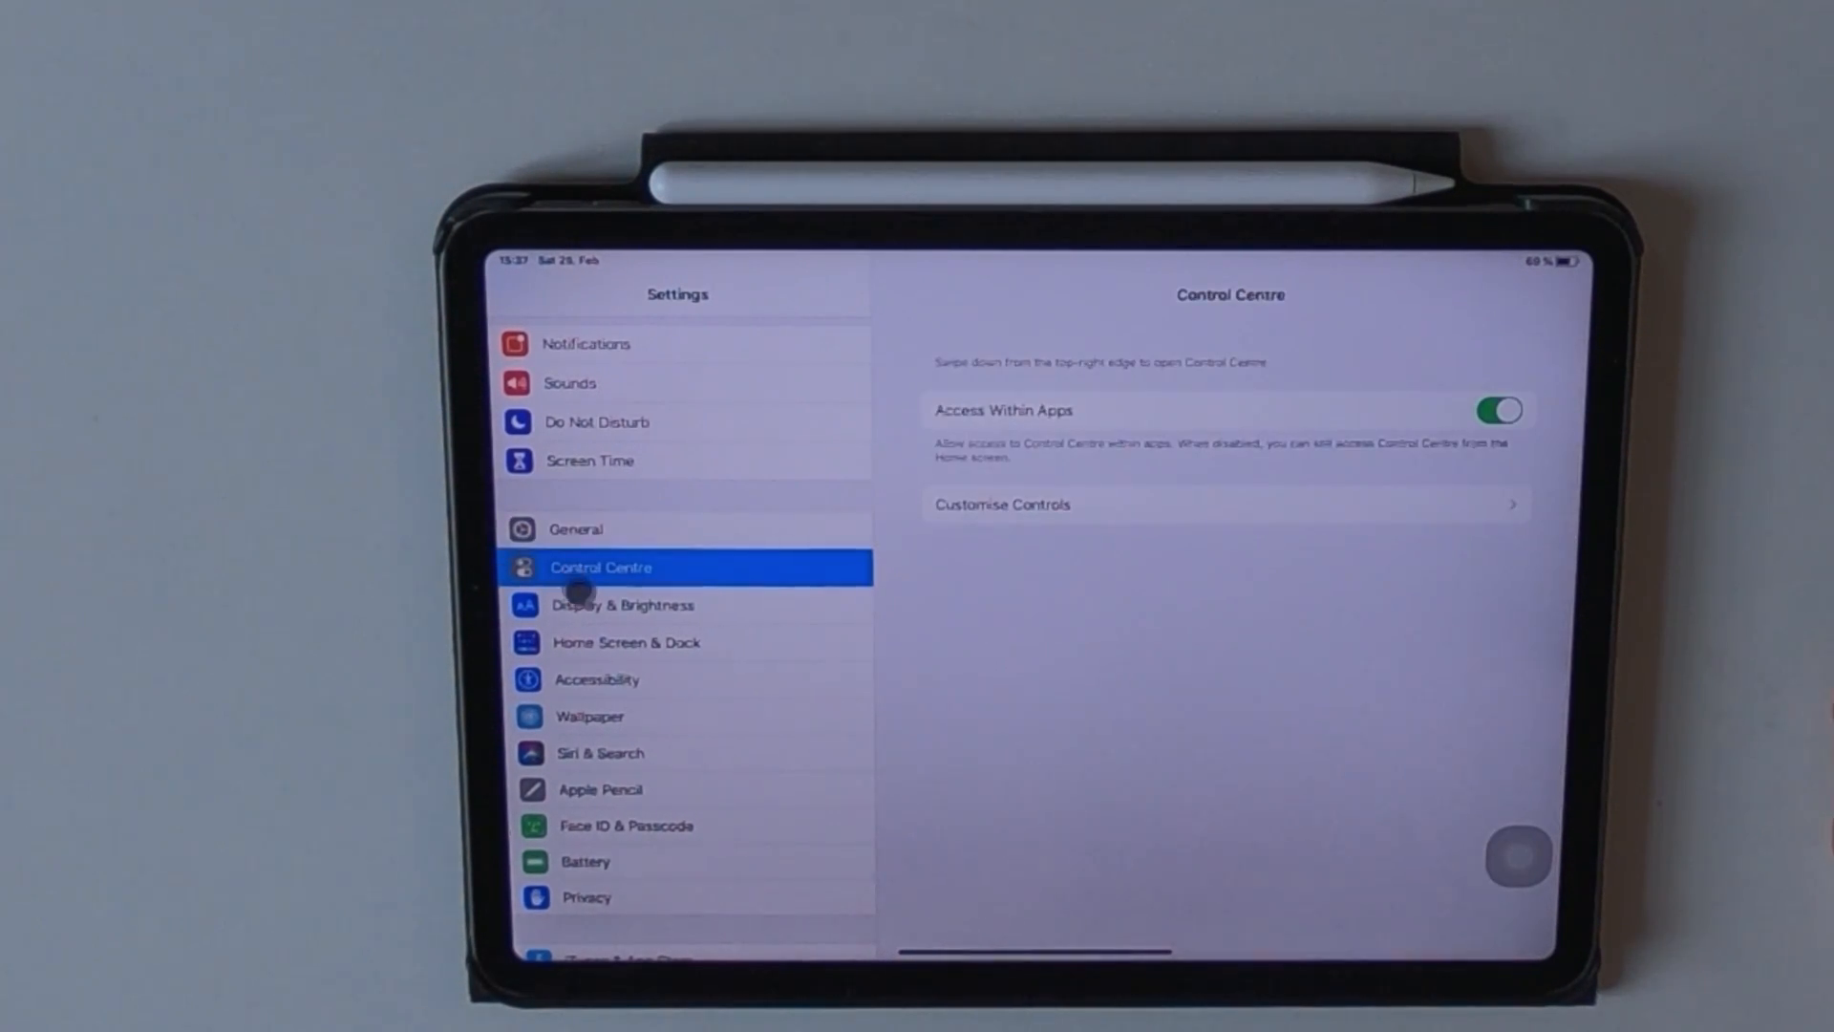
{"action": "left_click", "coordinate": [623, 605]}
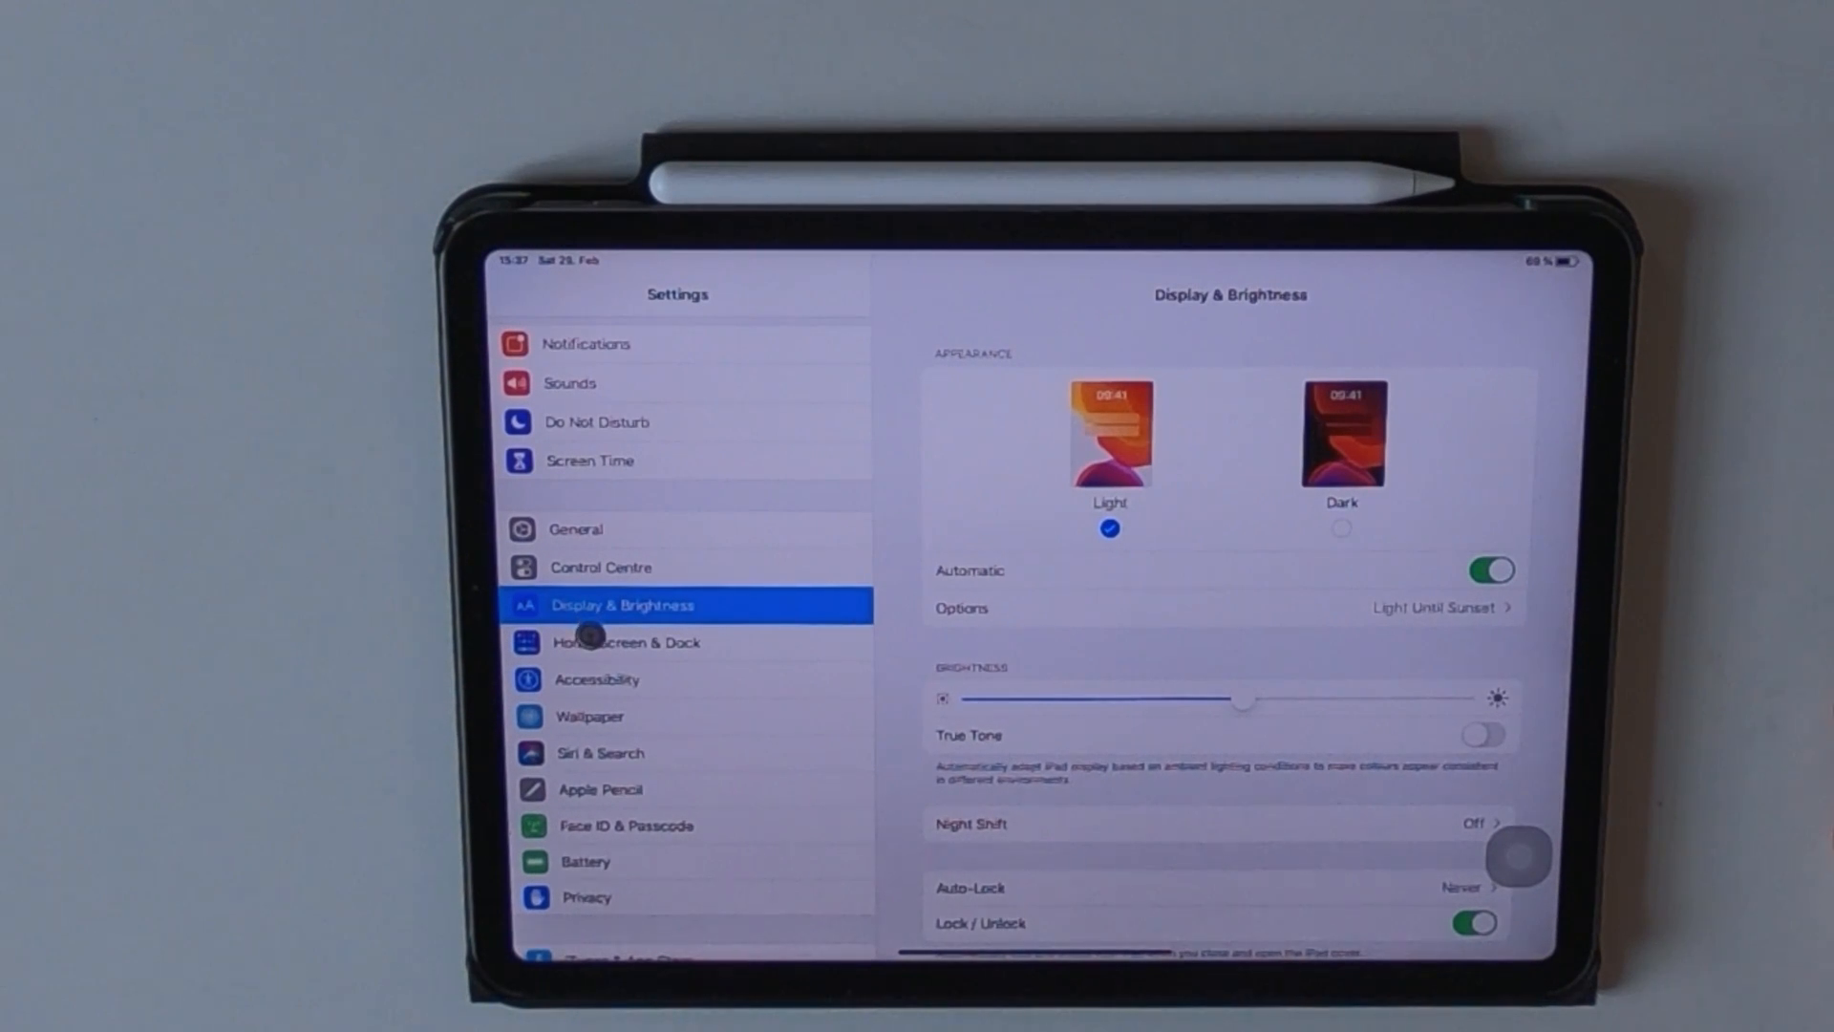
{"action": "left_click", "coordinate": [622, 642]}
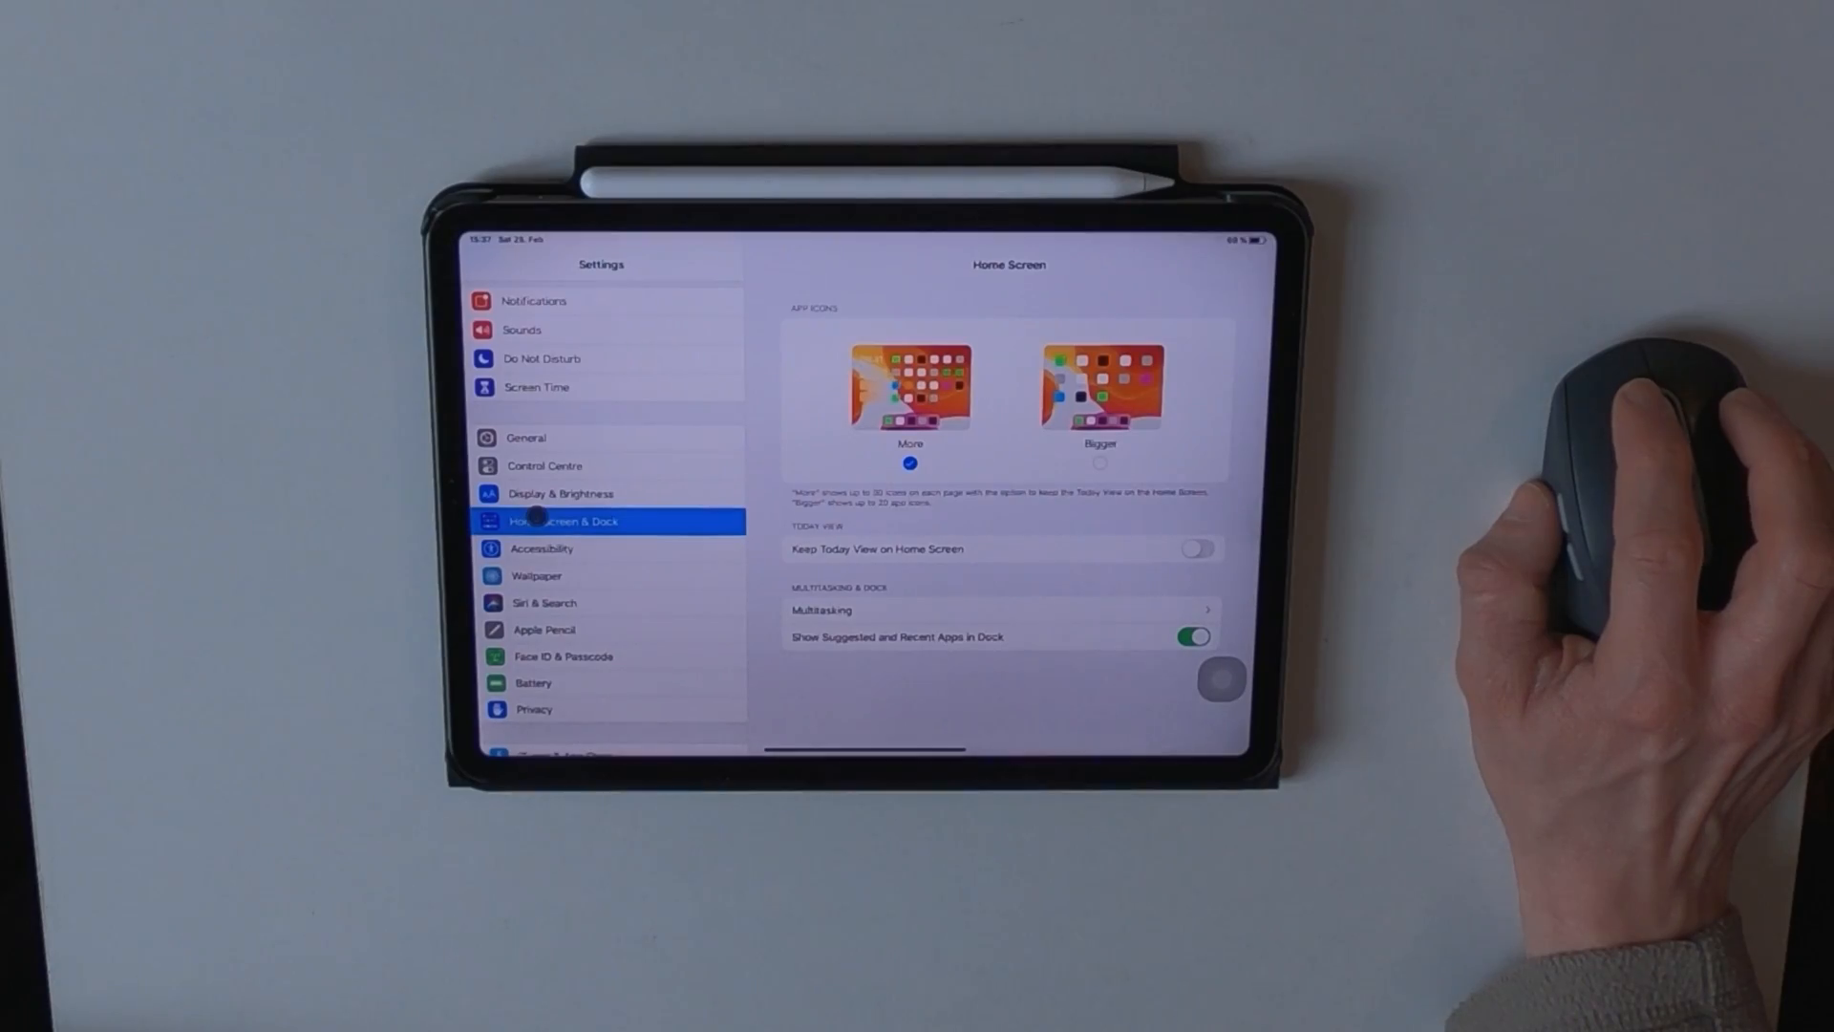